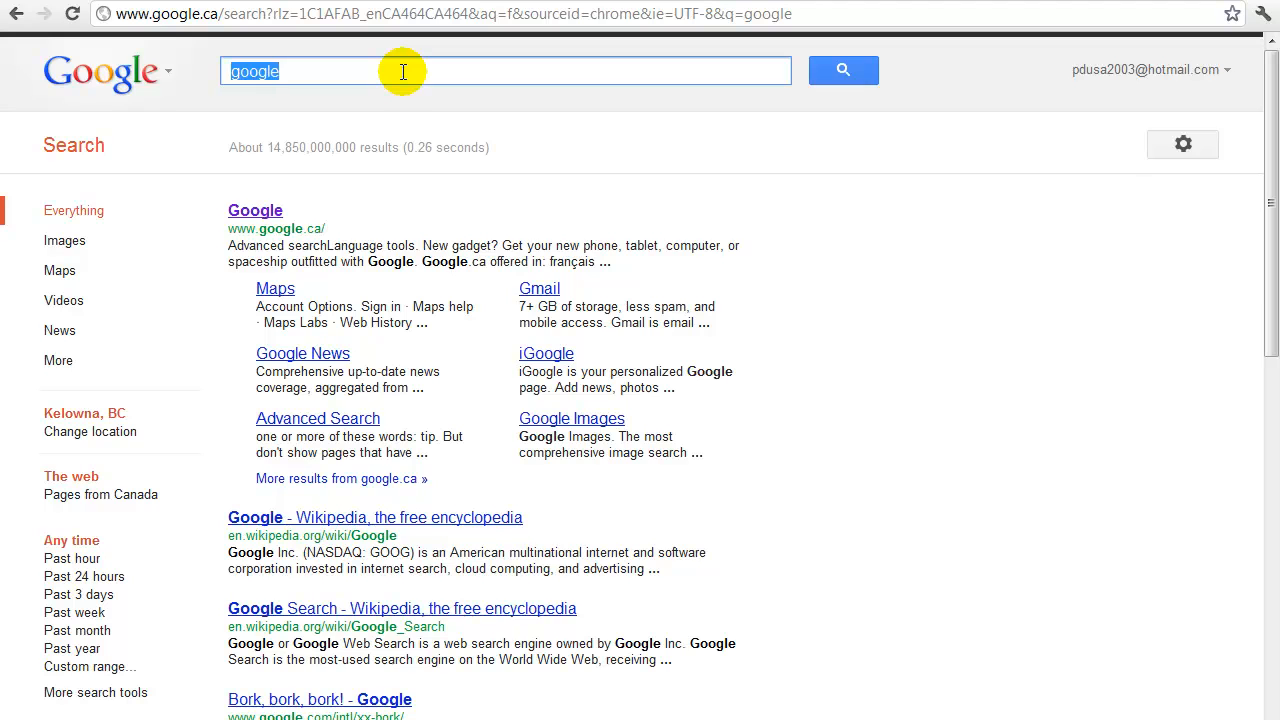
Search Google for 'fotoflexer' and open the FotoFlexer website result.
type("foto")
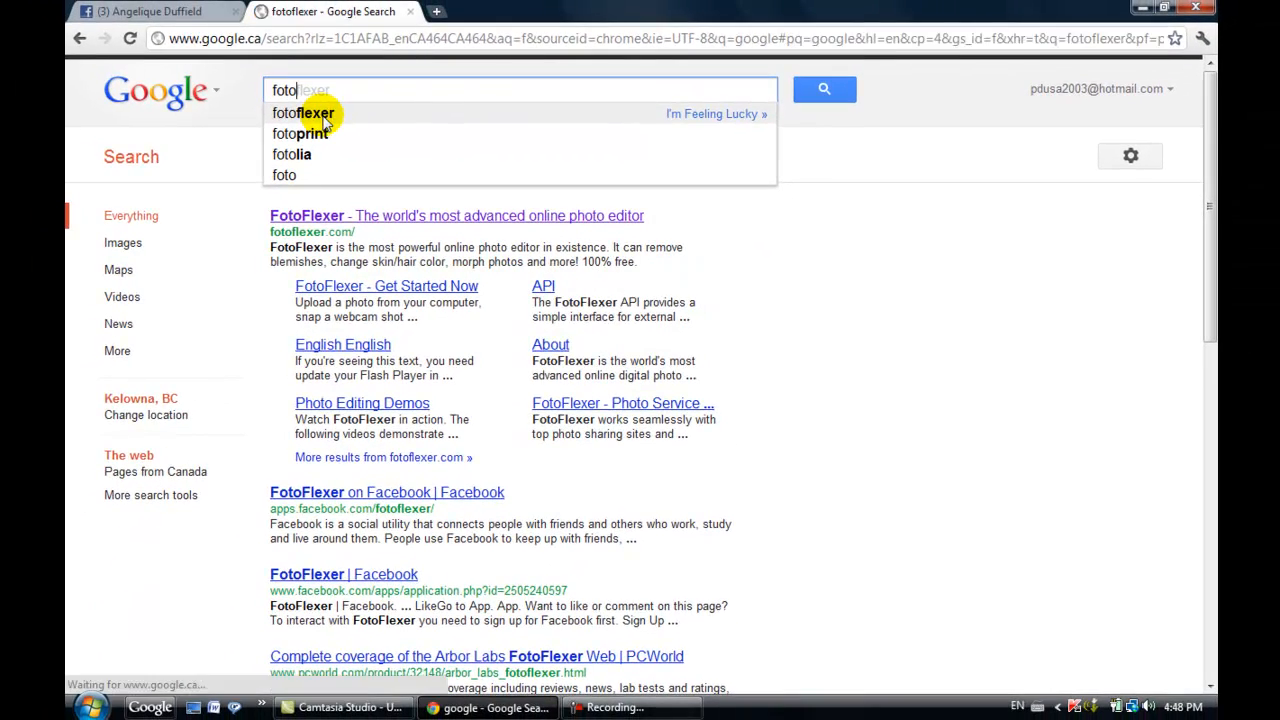
left_click(303, 112)
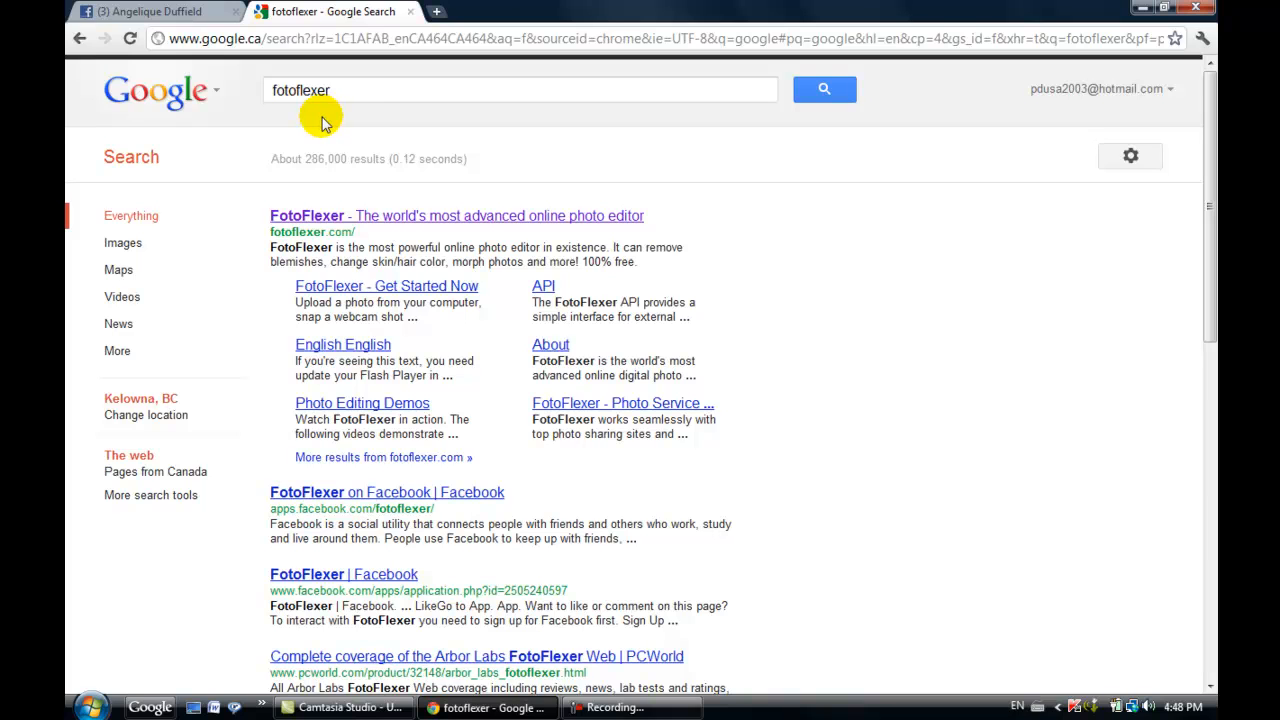
left_click(457, 216)
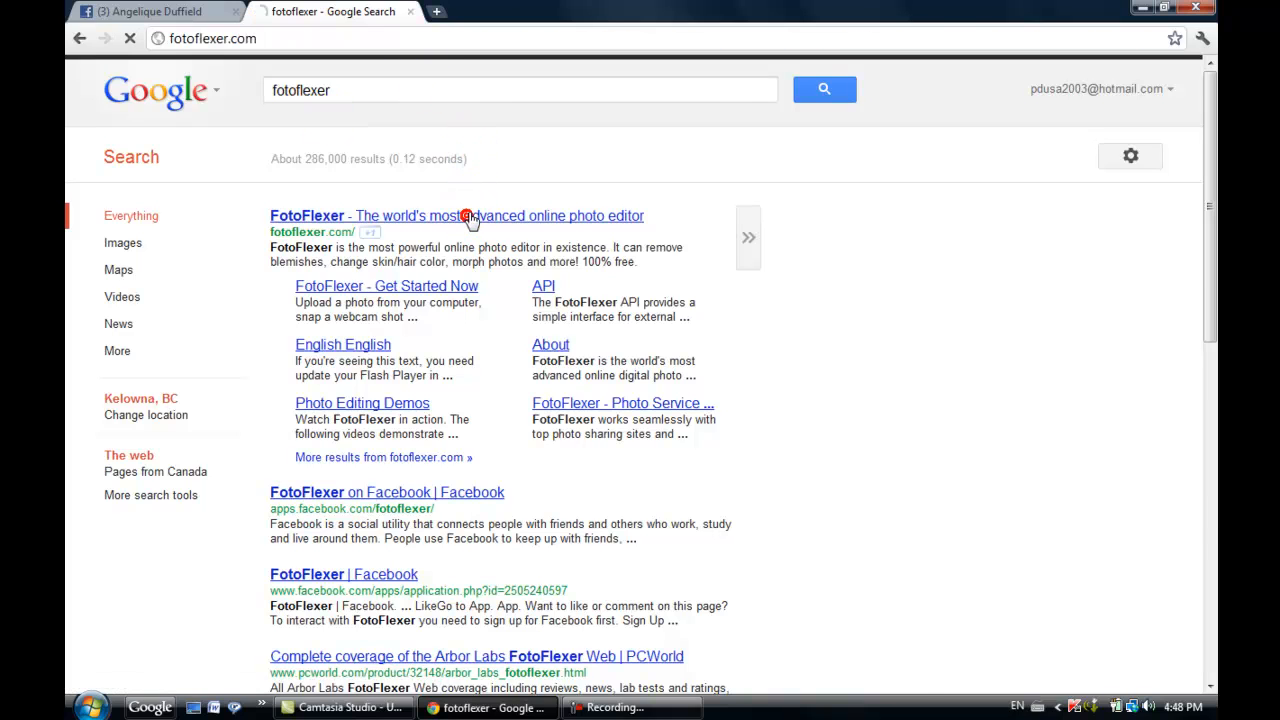
Open FotoFlexer's Upload Photo page from the home page's Get Started section.
left_click(456, 216)
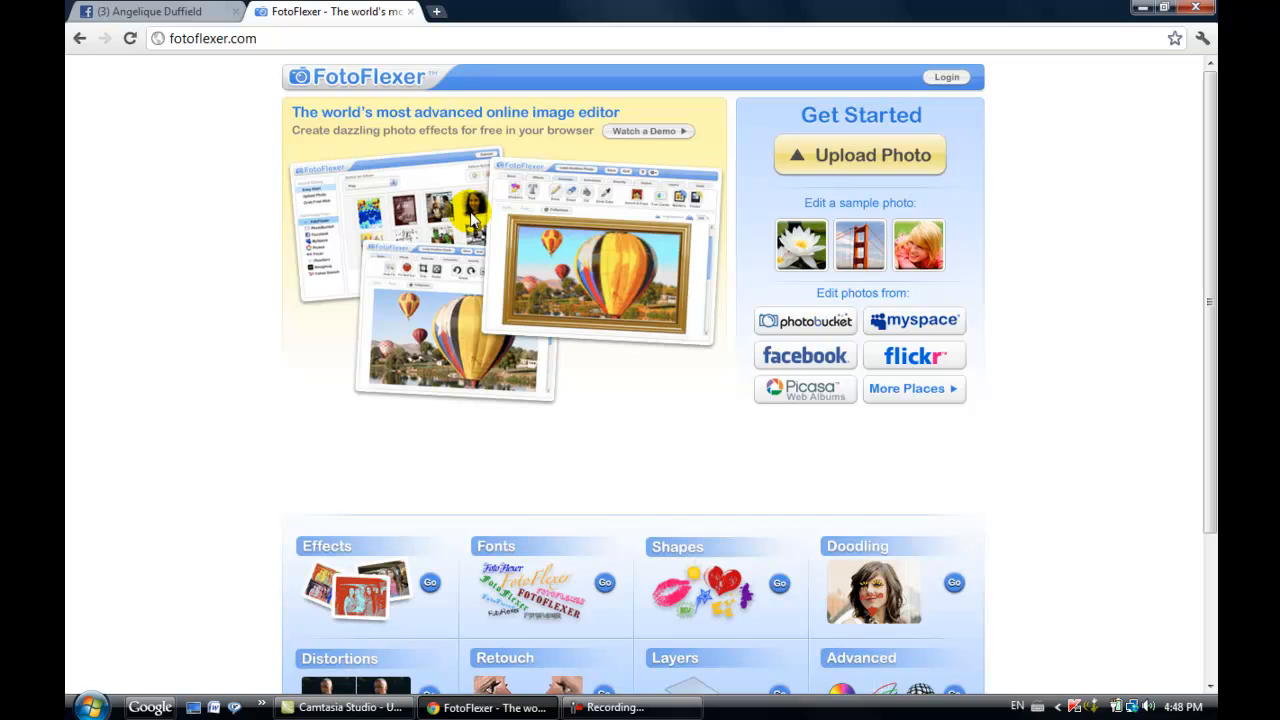
mouse_move(855, 160)
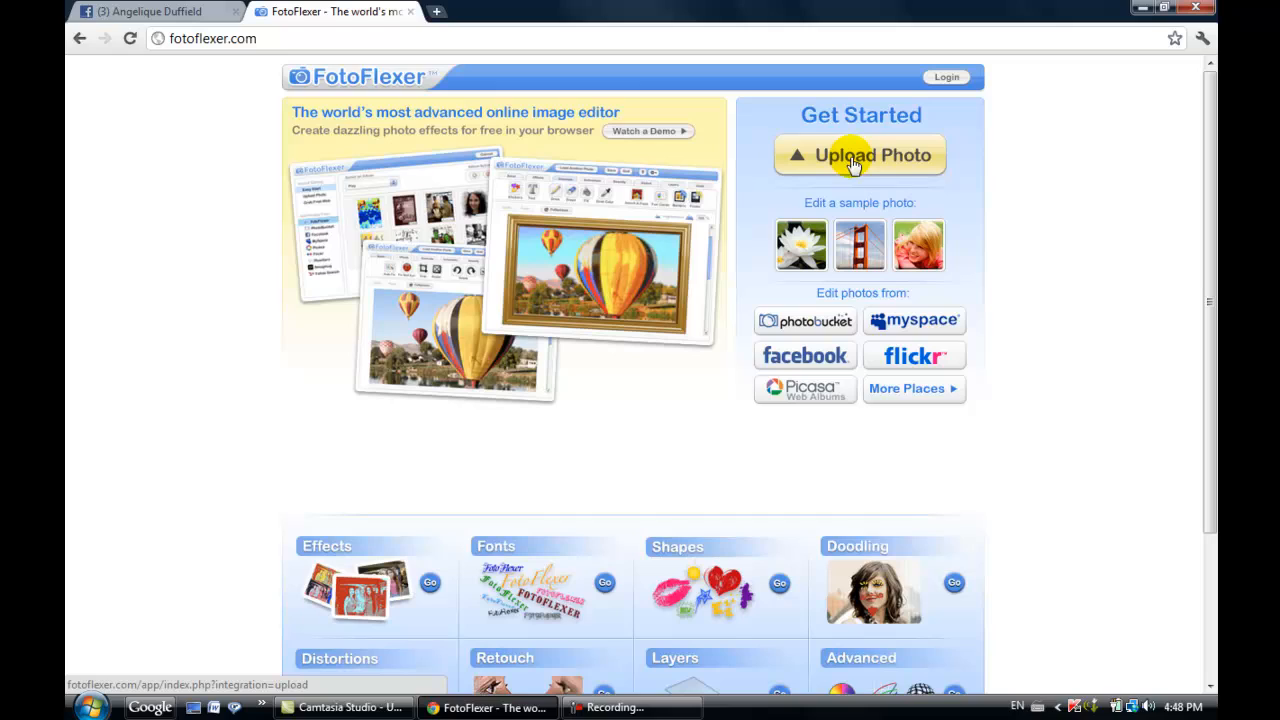
left_click(859, 155)
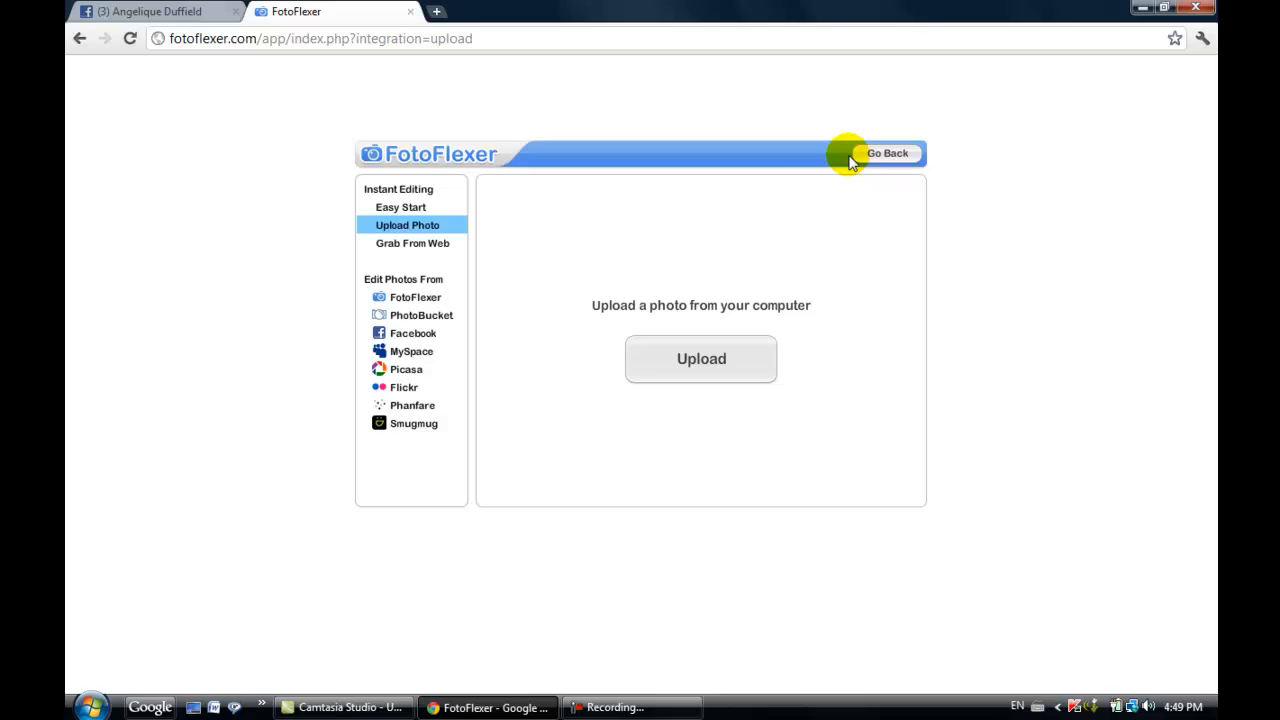
mouse_move(722, 210)
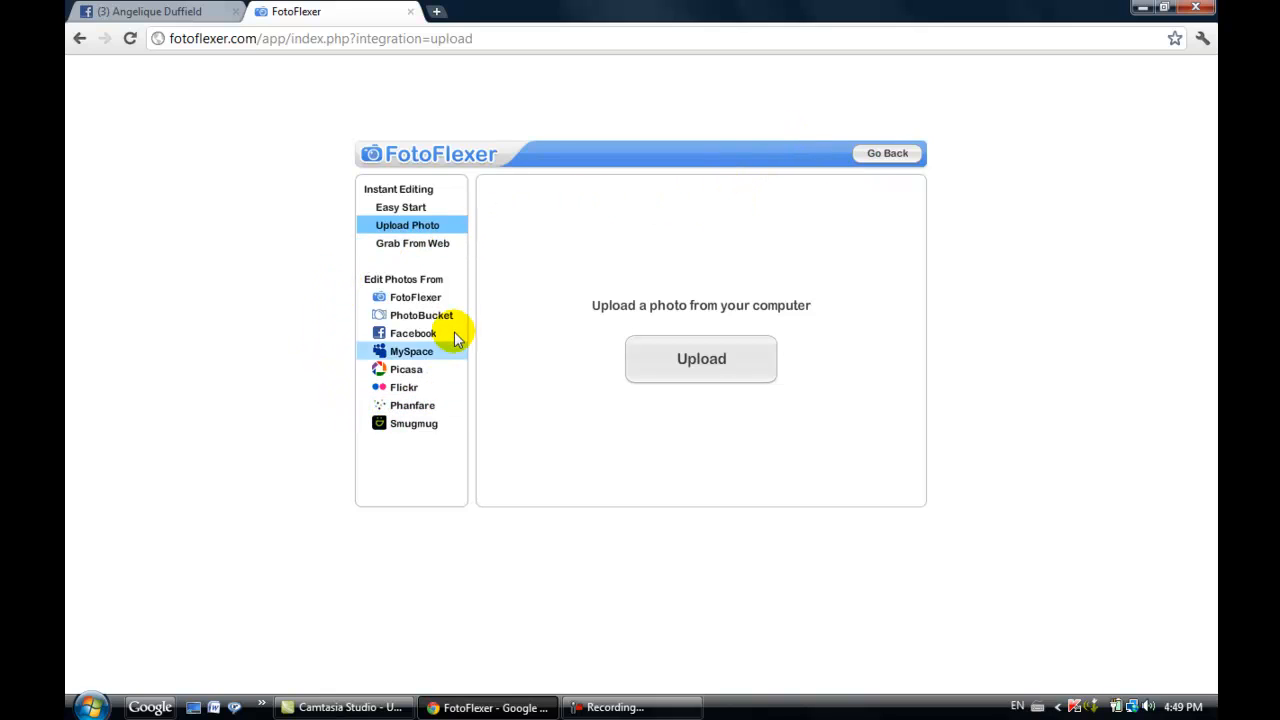
mouse_move(413, 423)
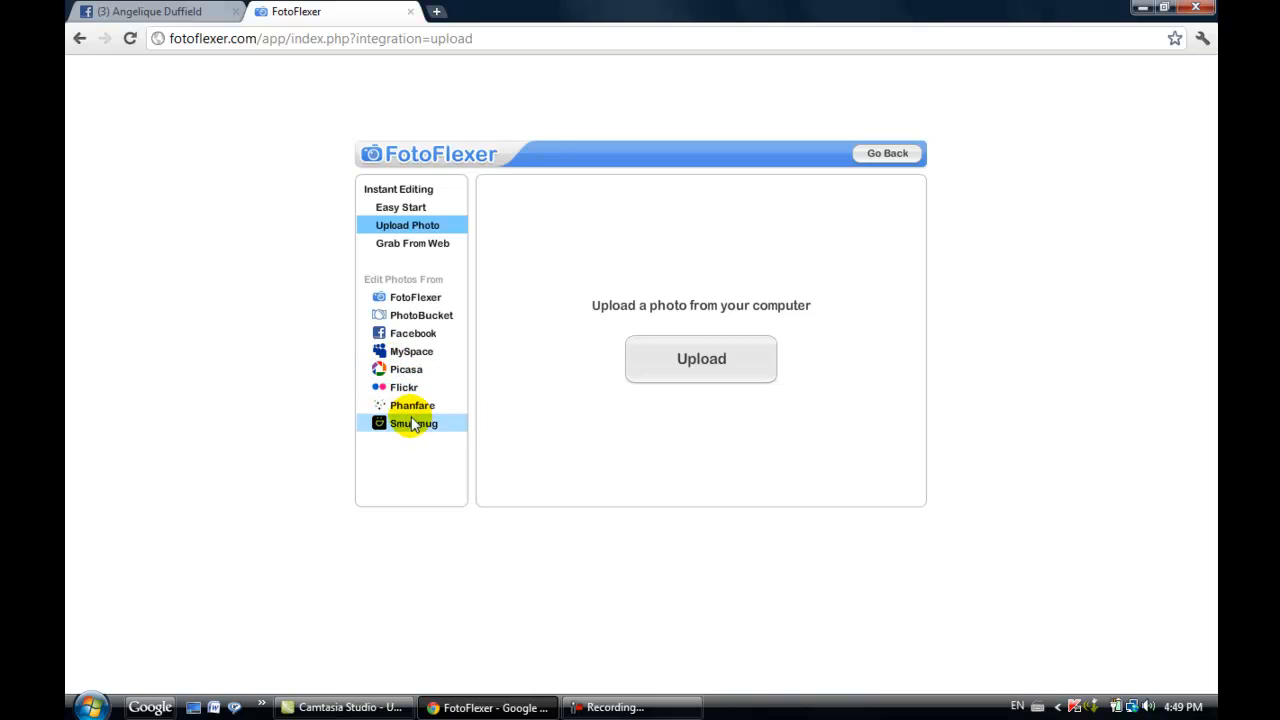
mouse_move(405, 238)
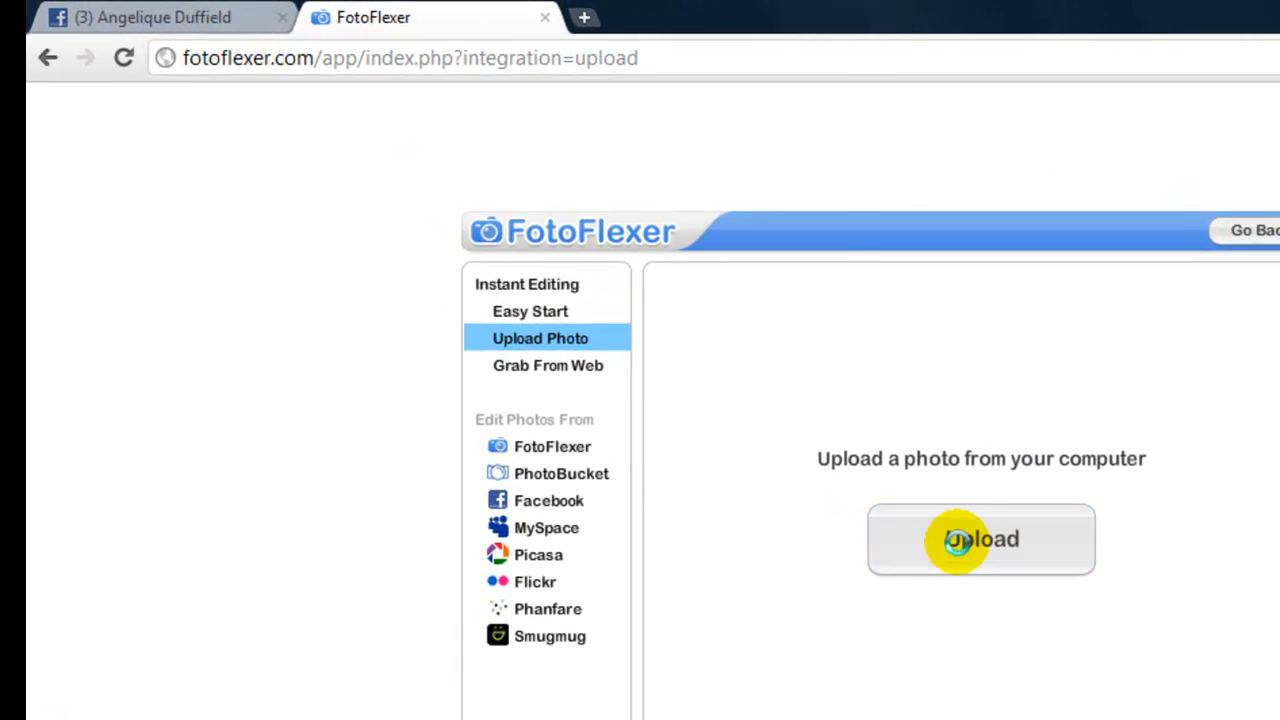
Bring up the file-open dialog to choose the 'sessrium 850 wide' photo.
left_click(980, 539)
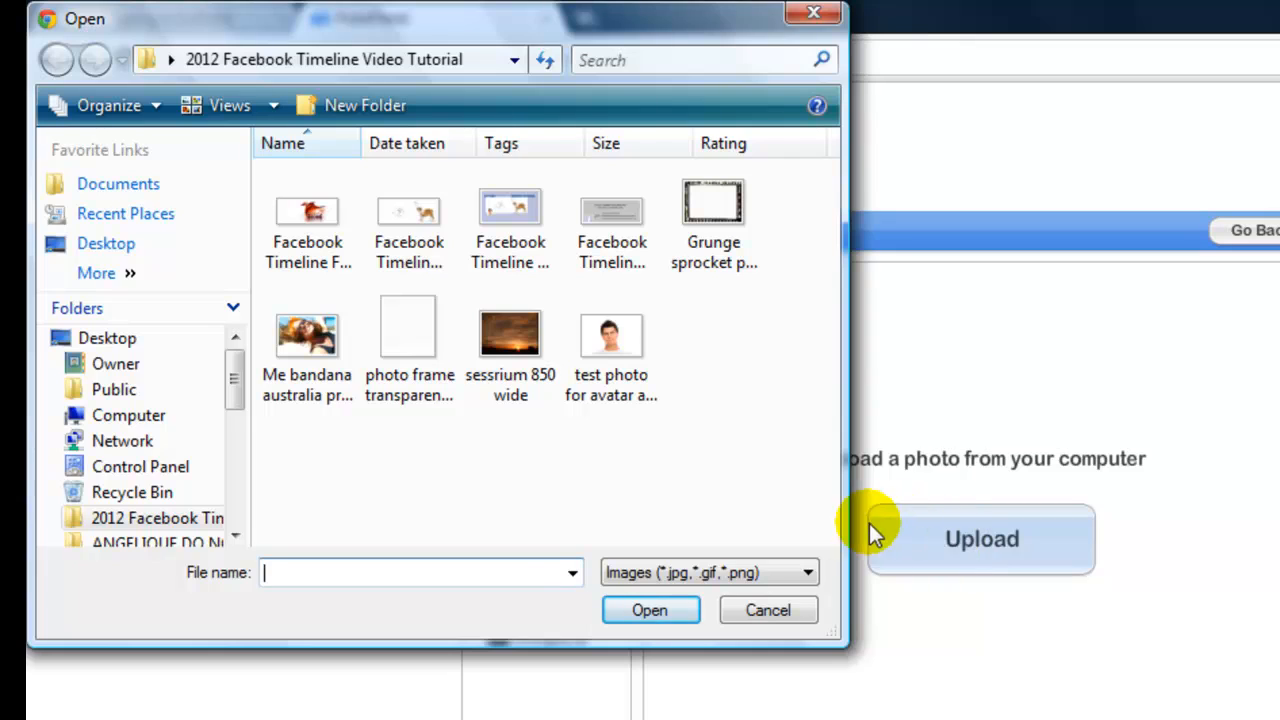
mouse_move(613, 465)
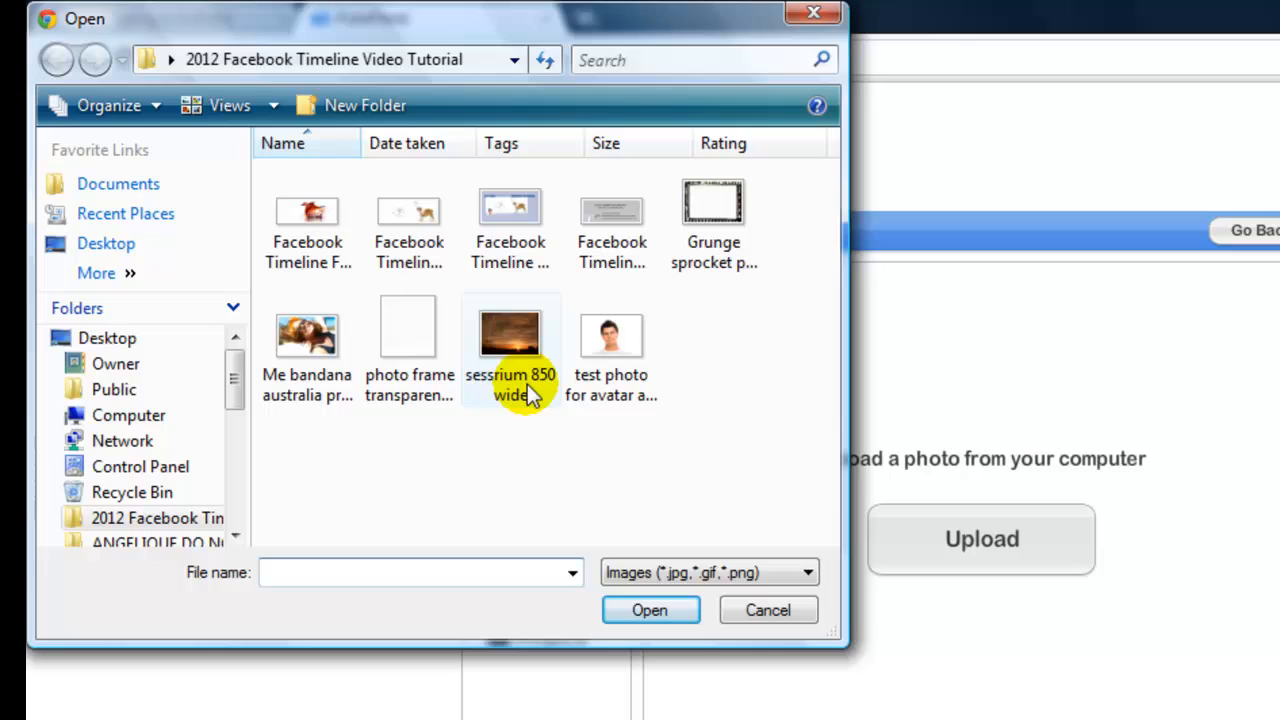
mouse_move(510, 335)
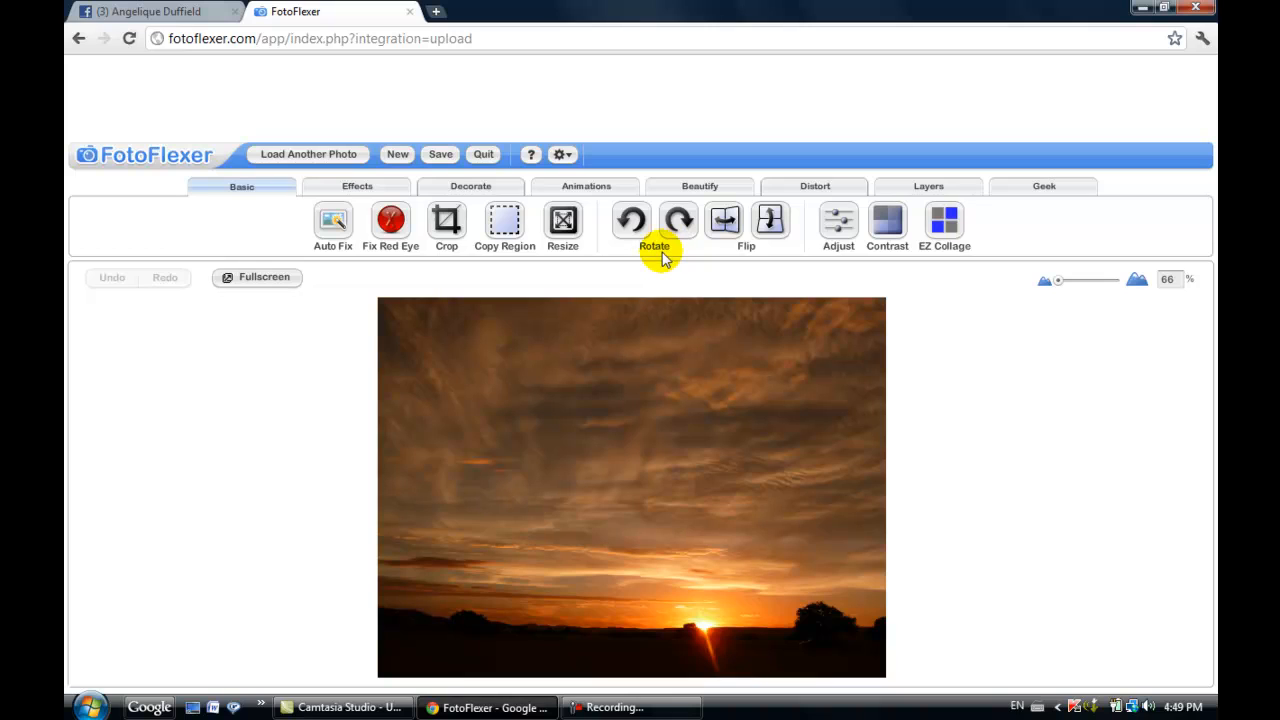
mouse_move(332, 225)
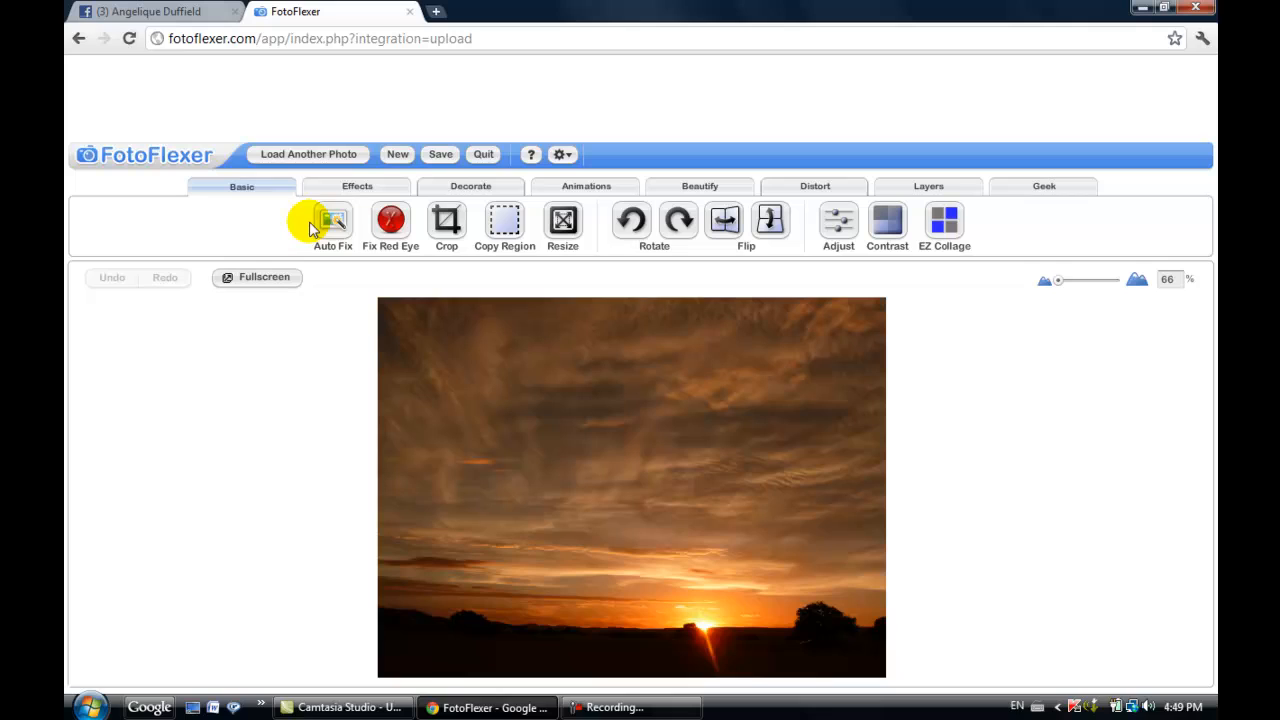
mouse_move(446, 220)
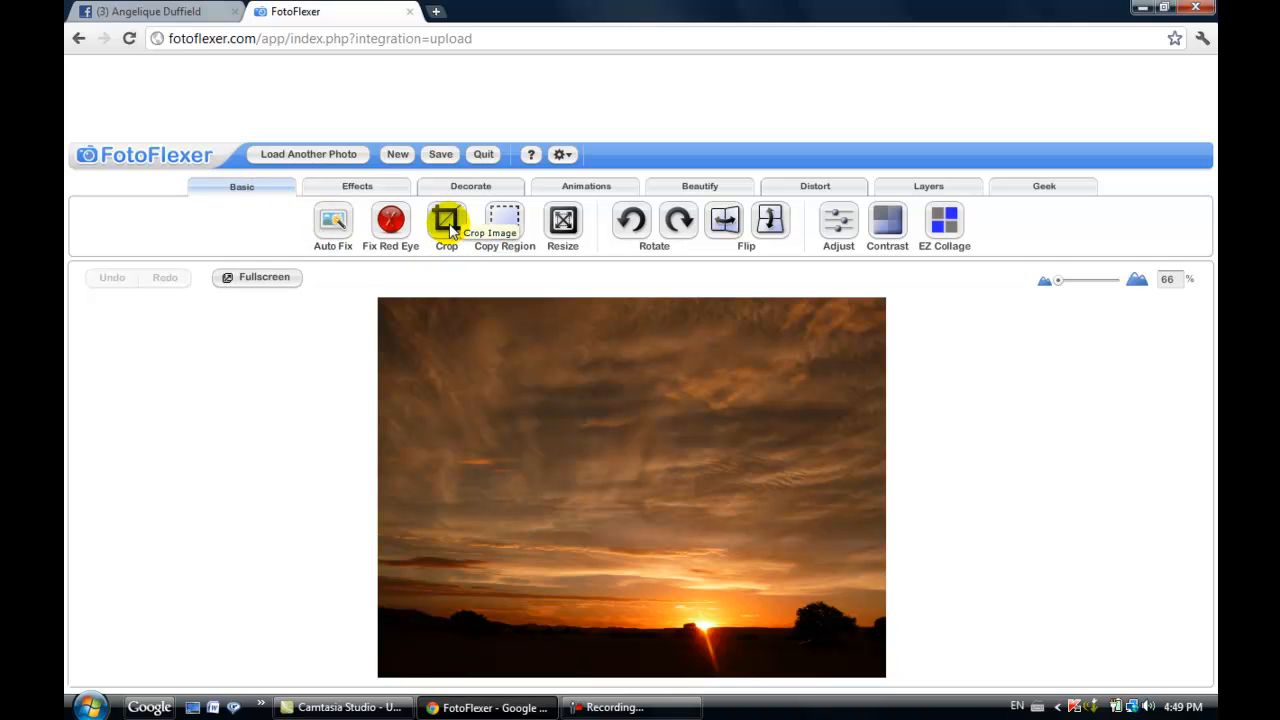
With the Crop tool, drag and adjust a wide strip over the lower sunset.
left_click(446, 220)
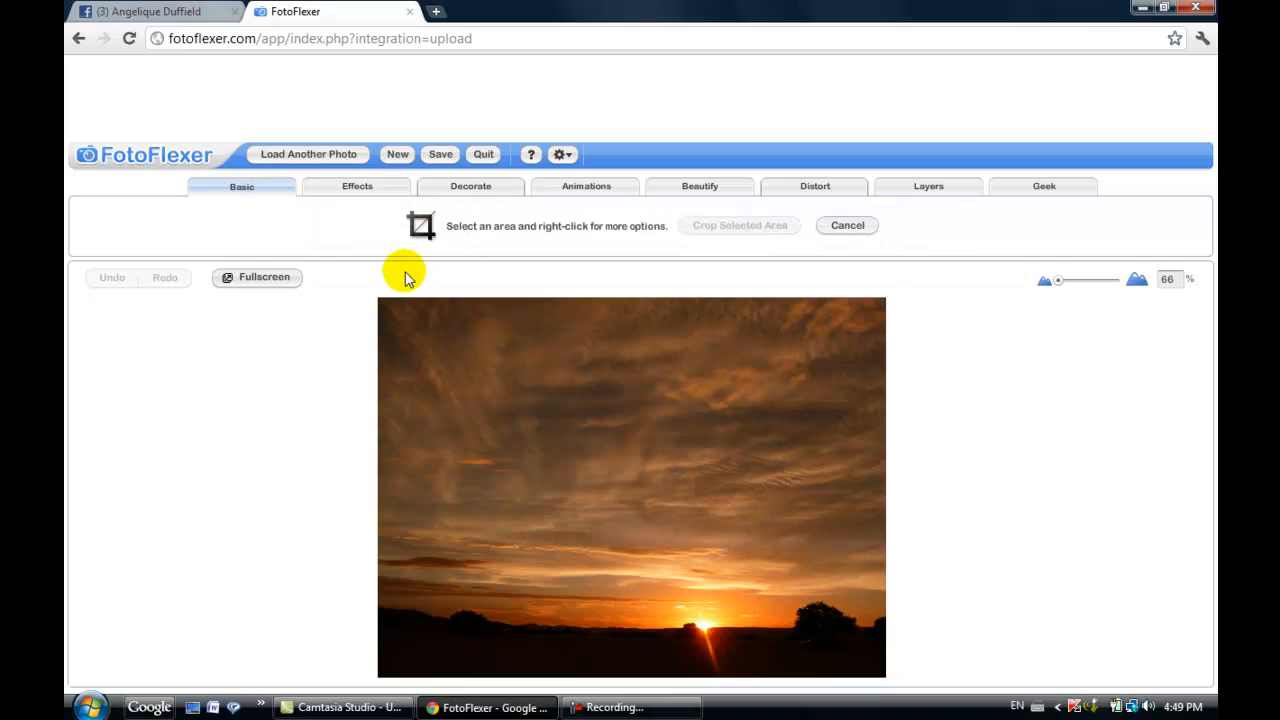
mouse_move(383, 668)
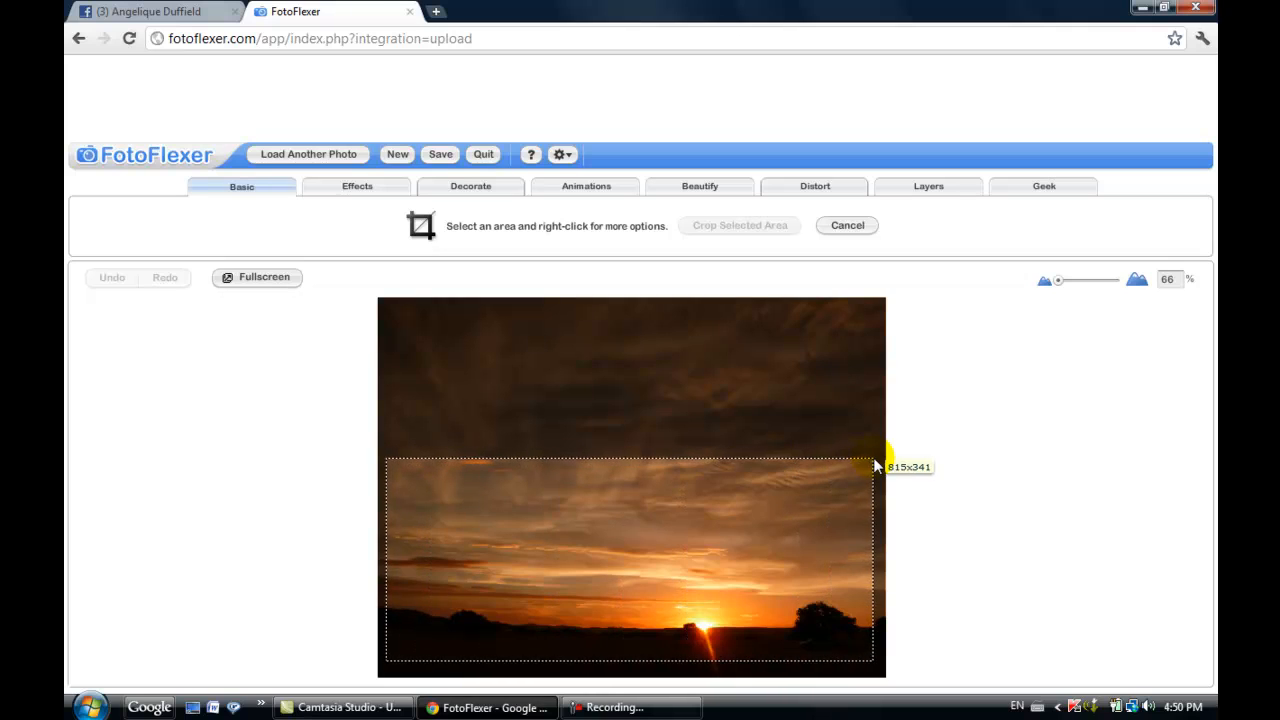
left_click_drag(870, 465, 884, 465)
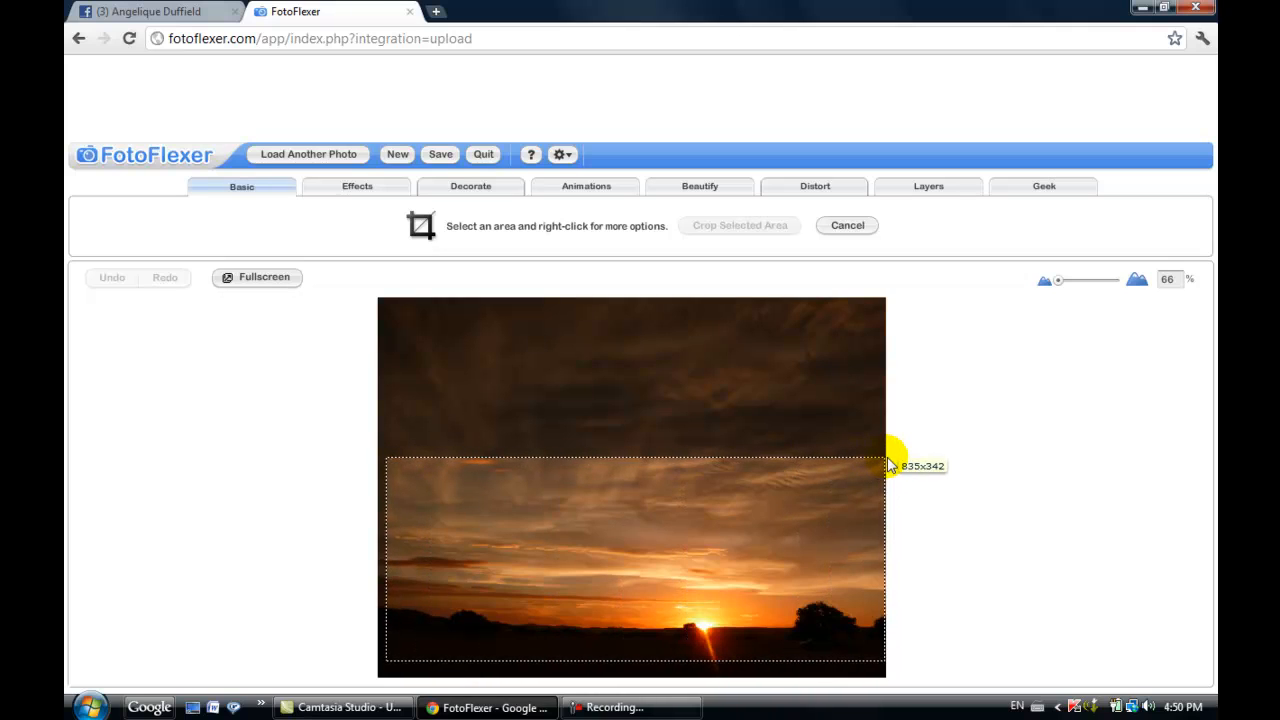
left_click_drag(885, 465, 885, 487)
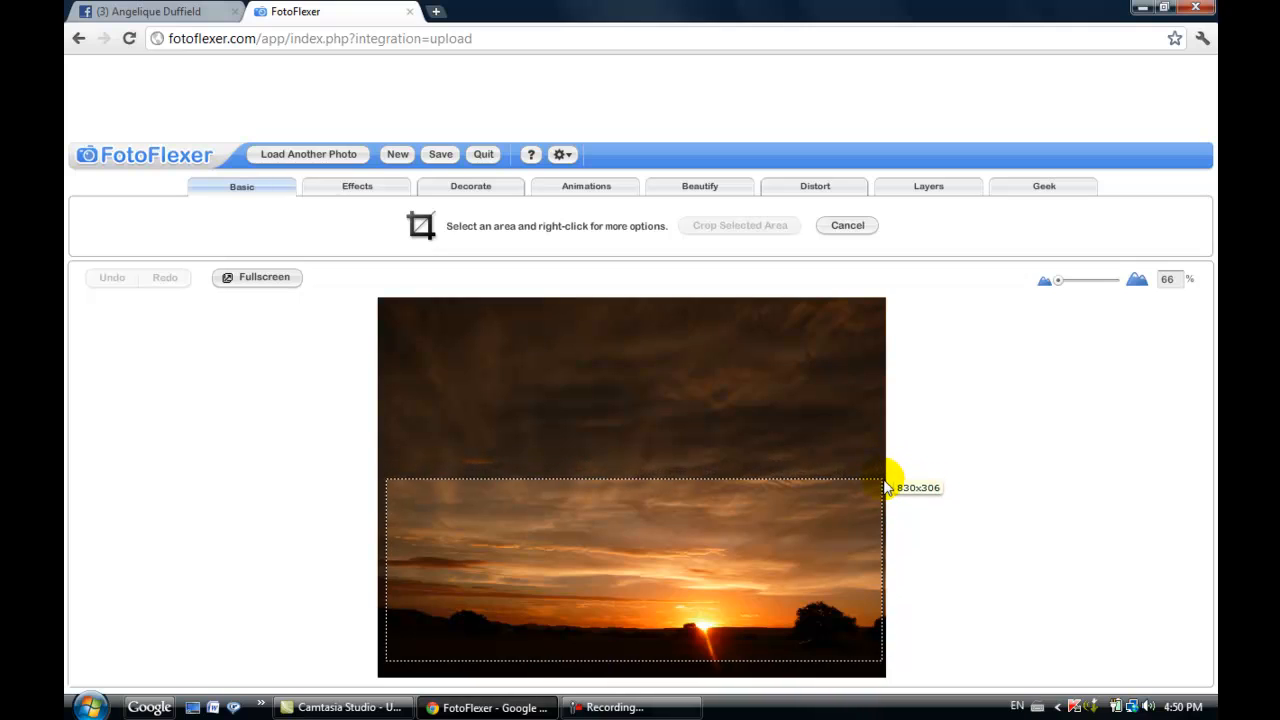
left_click_drag(883, 487, 883, 475)
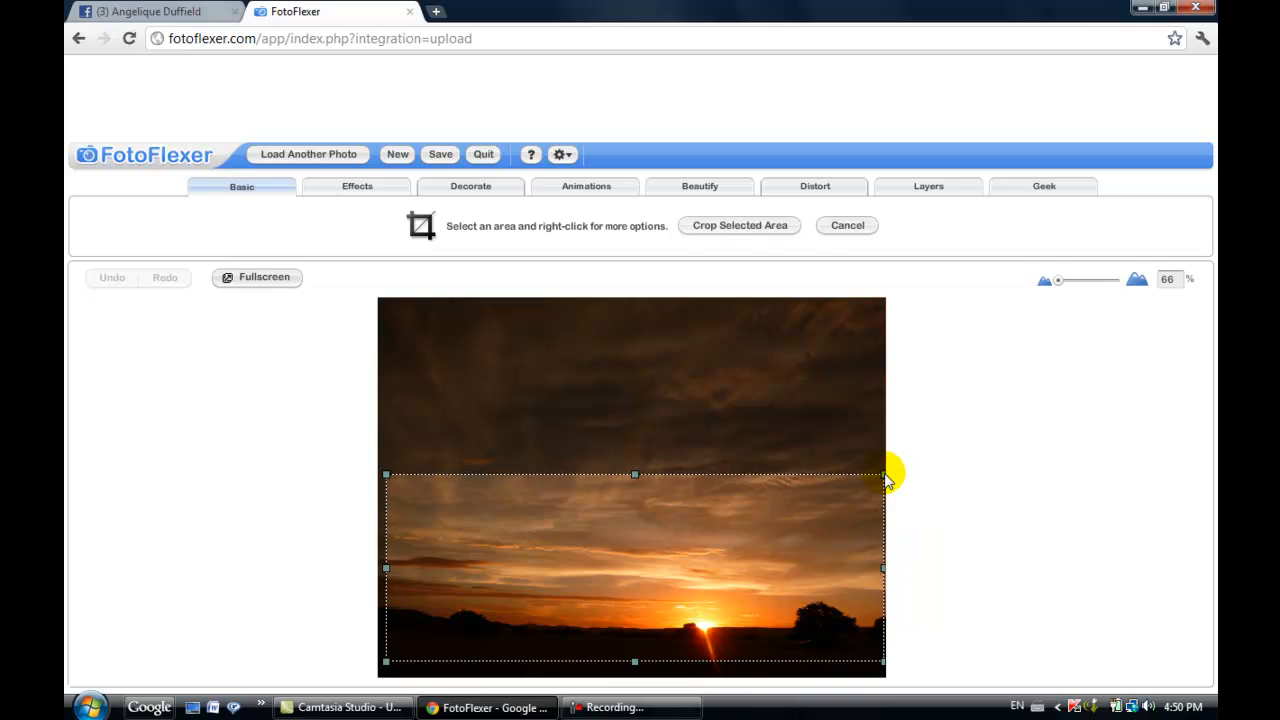
mouse_move(342, 527)
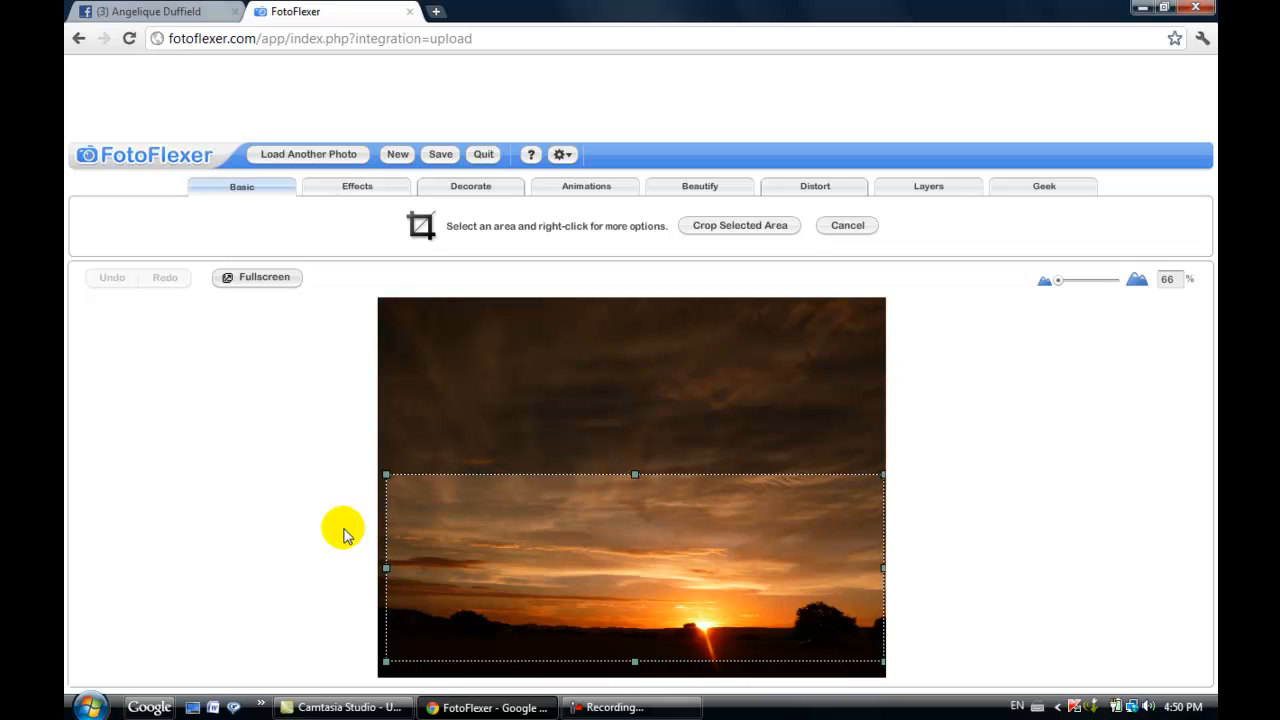
mouse_move(386, 668)
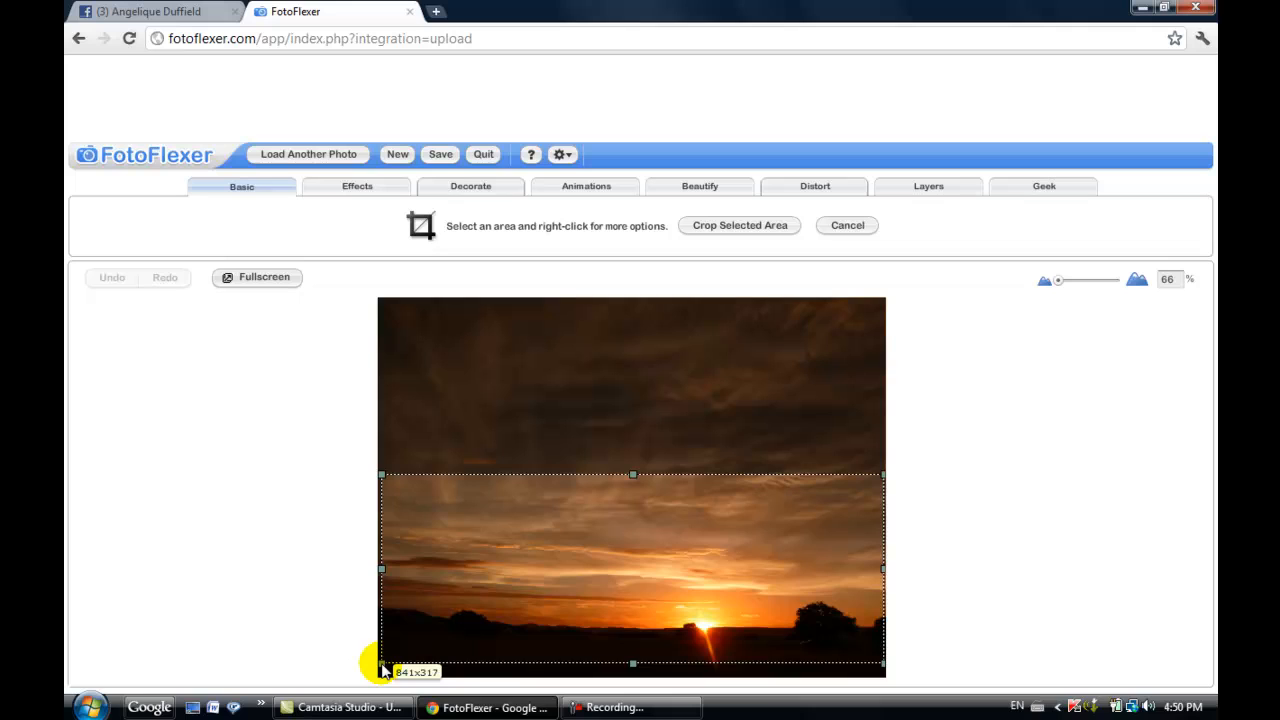
left_click_drag(632, 665, 653, 540)
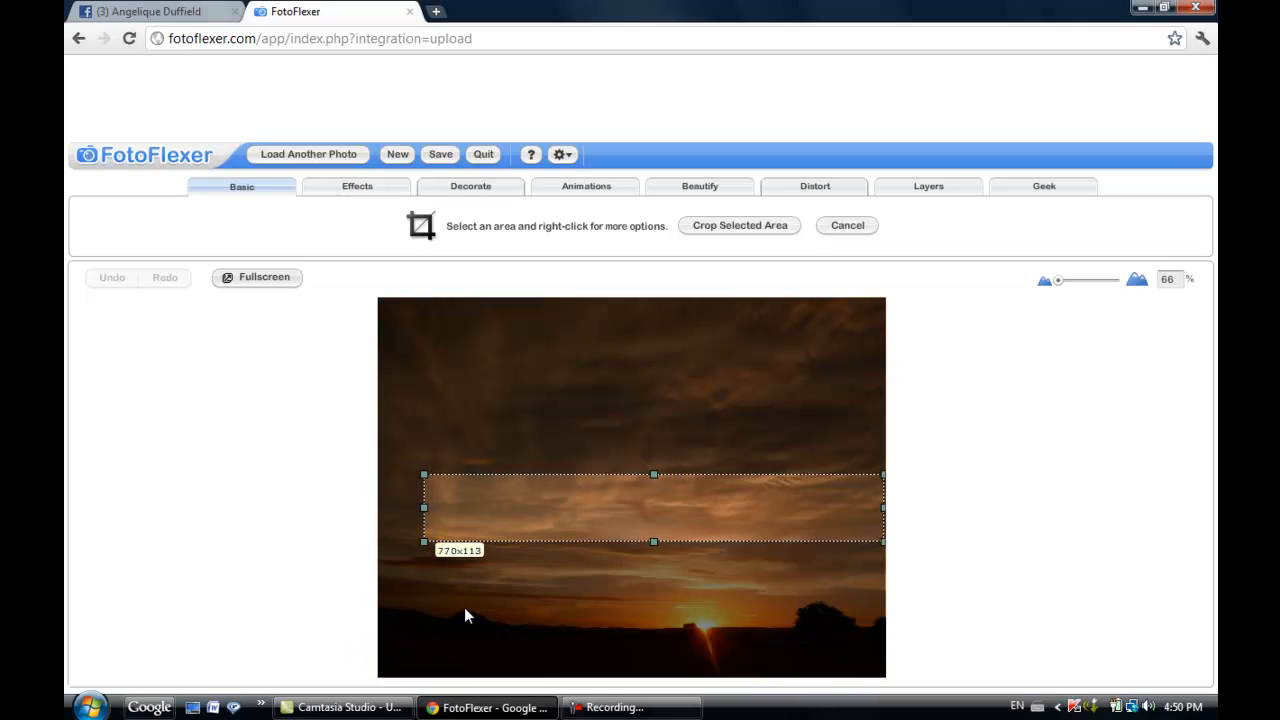
left_click_drag(423, 541, 386, 651)
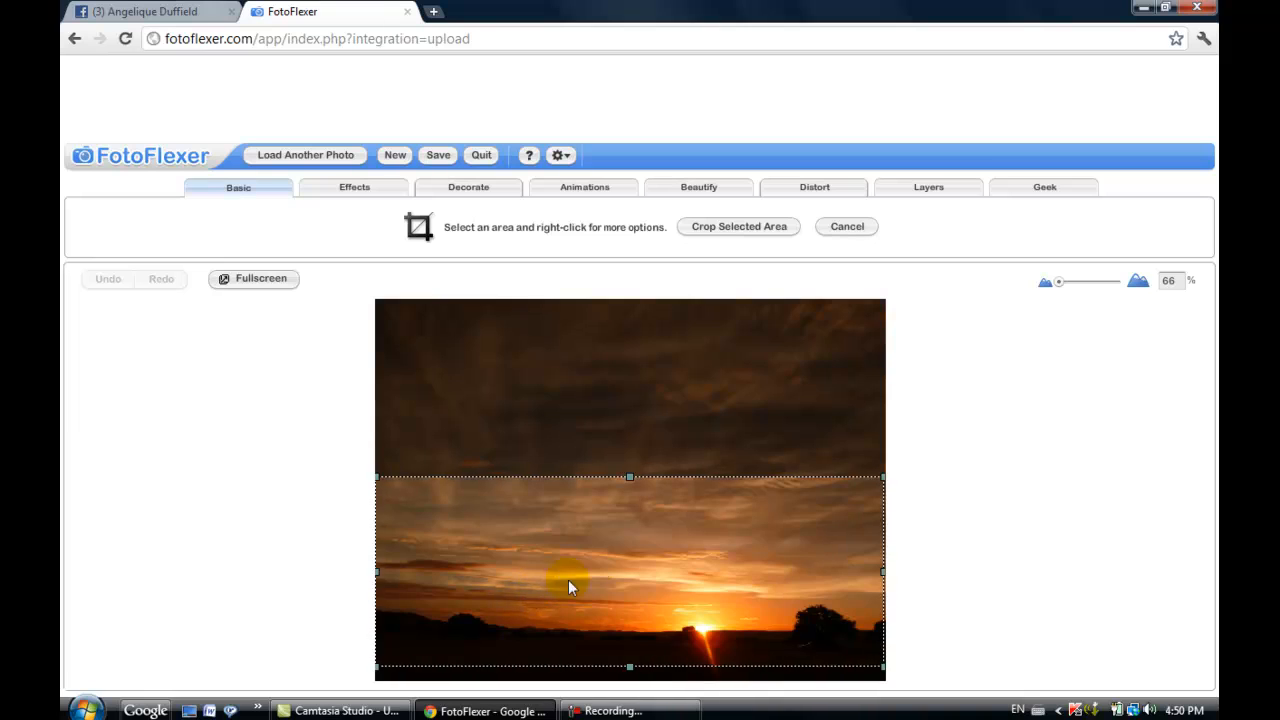
mouse_move(750, 258)
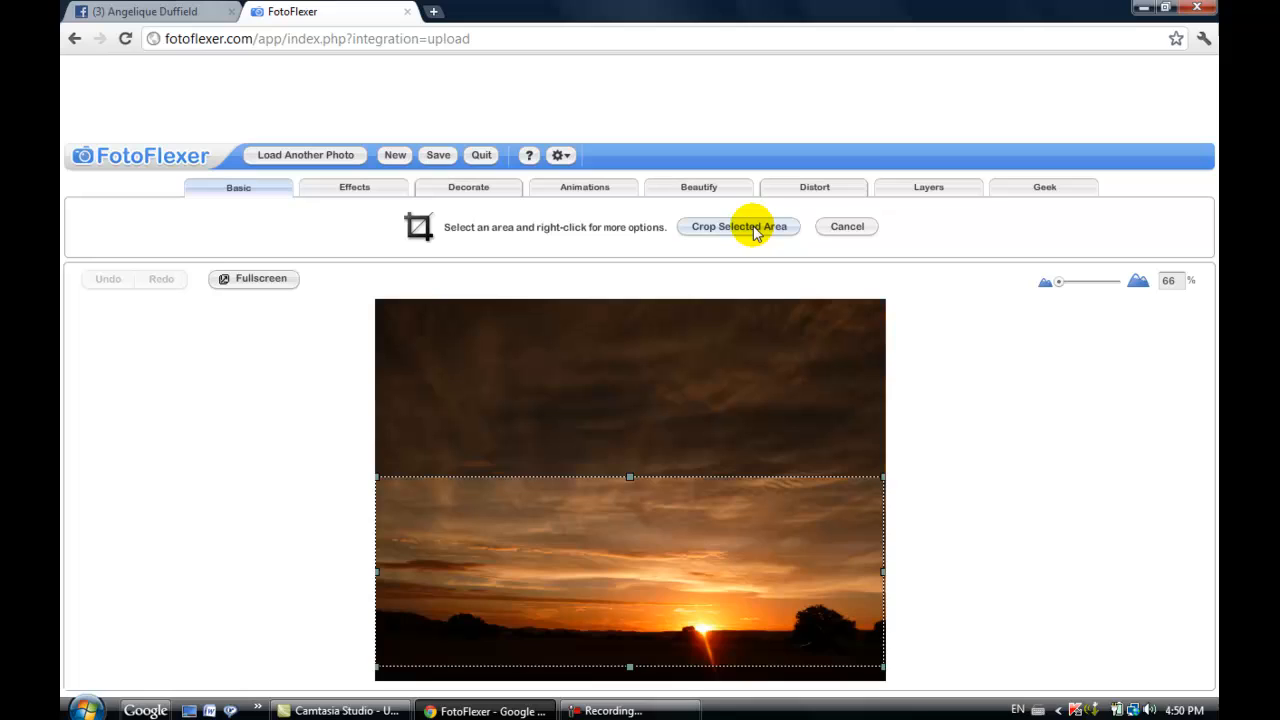
Apply Crop Selected Area to keep only the wide sunset strip.
left_click(739, 226)
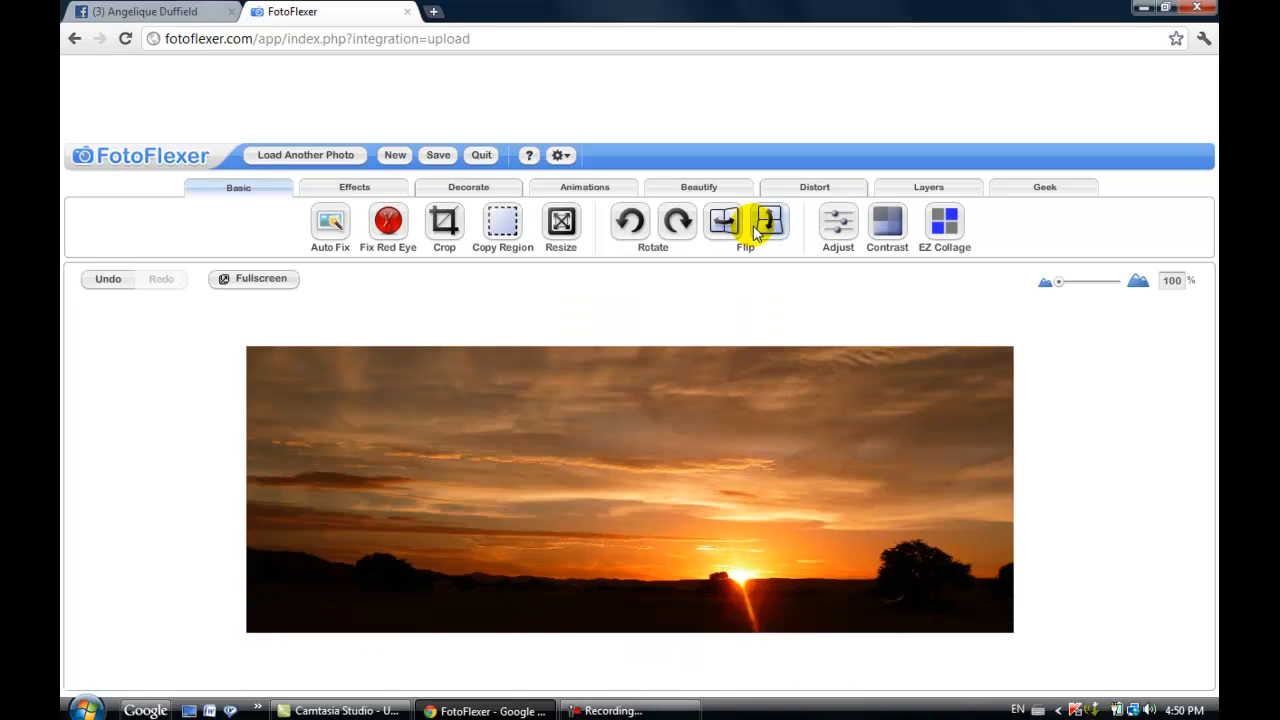
mouse_move(735, 312)
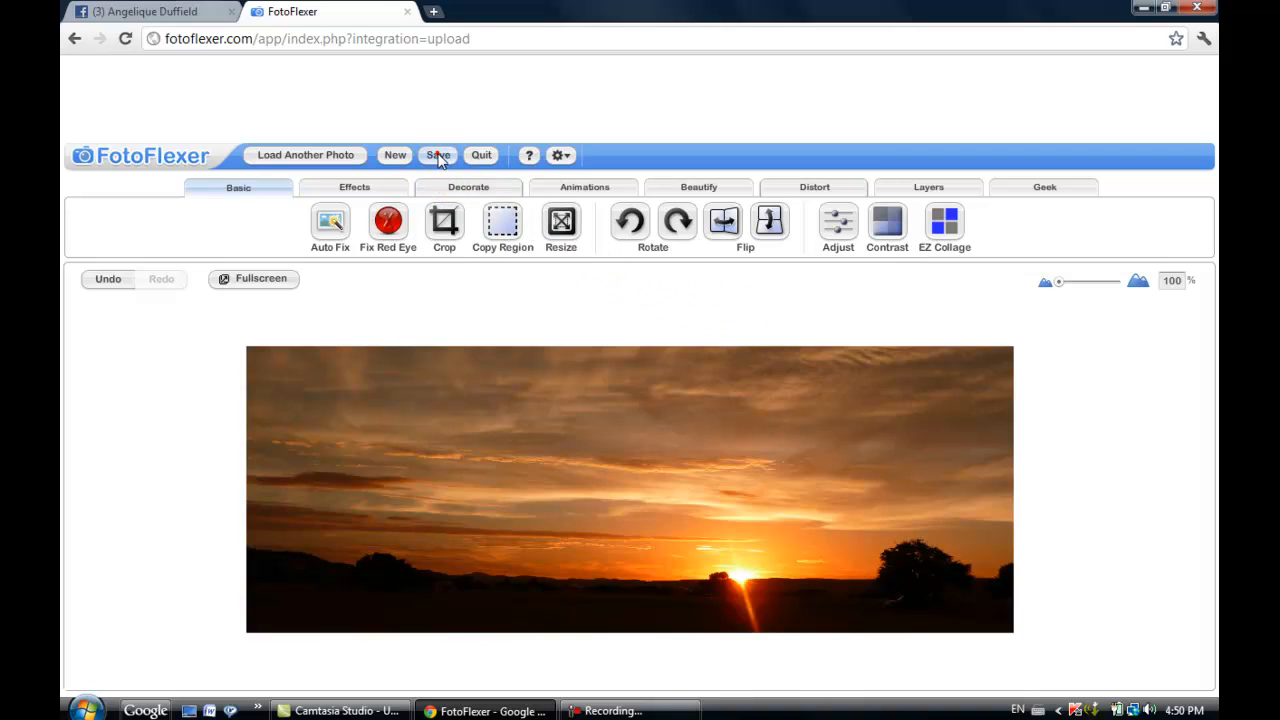
Choose Save To My Computer with JPG format to reach the filename prompt.
left_click(438, 155)
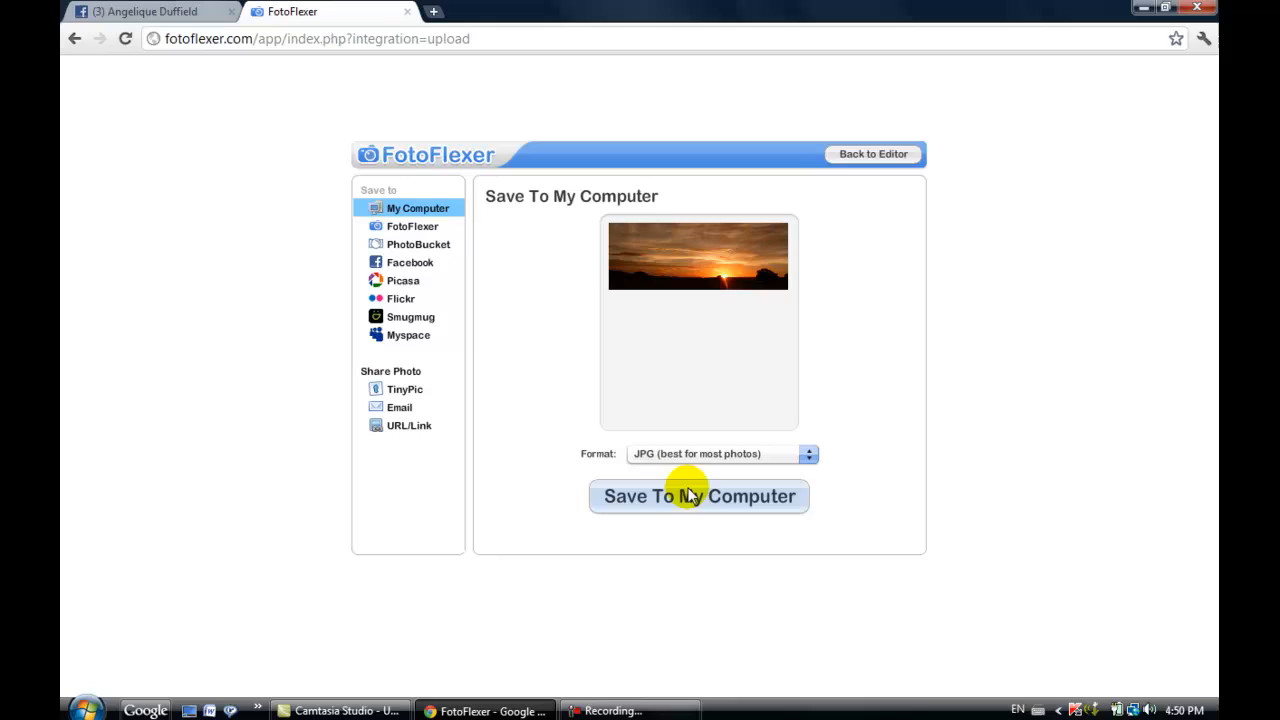
mouse_move(678, 503)
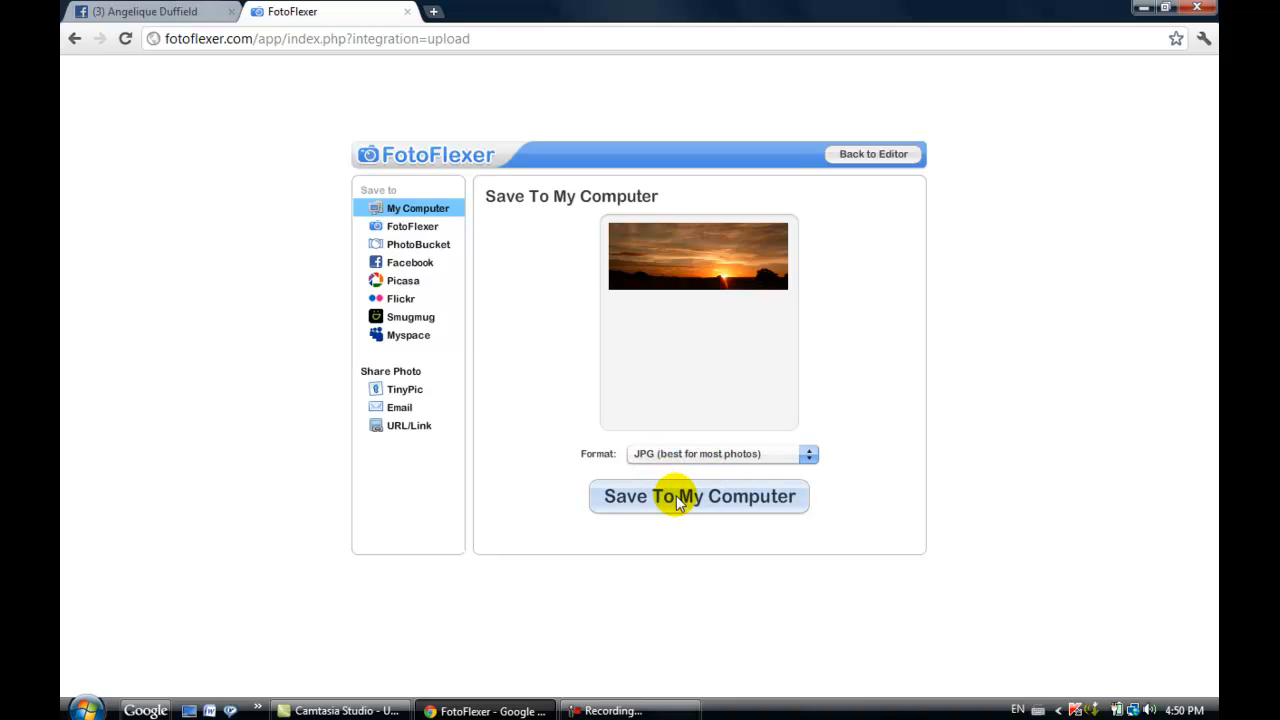
left_click(698, 496)
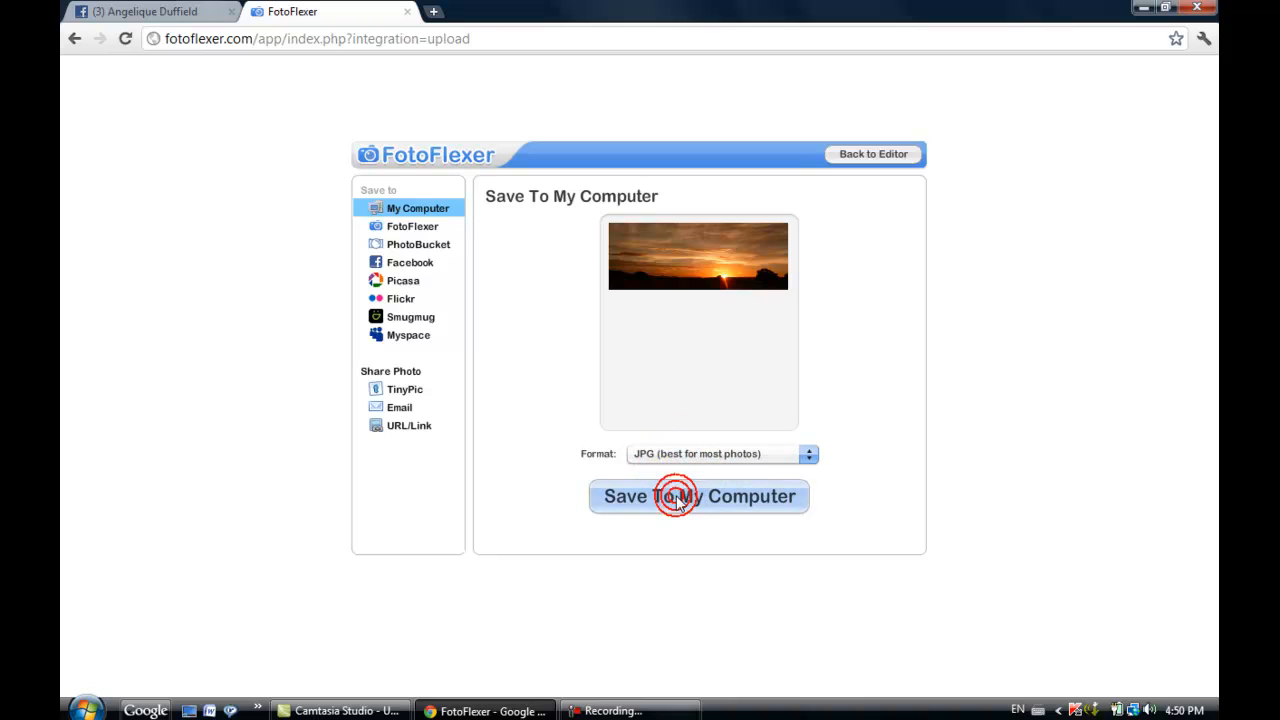
left_click(698, 496)
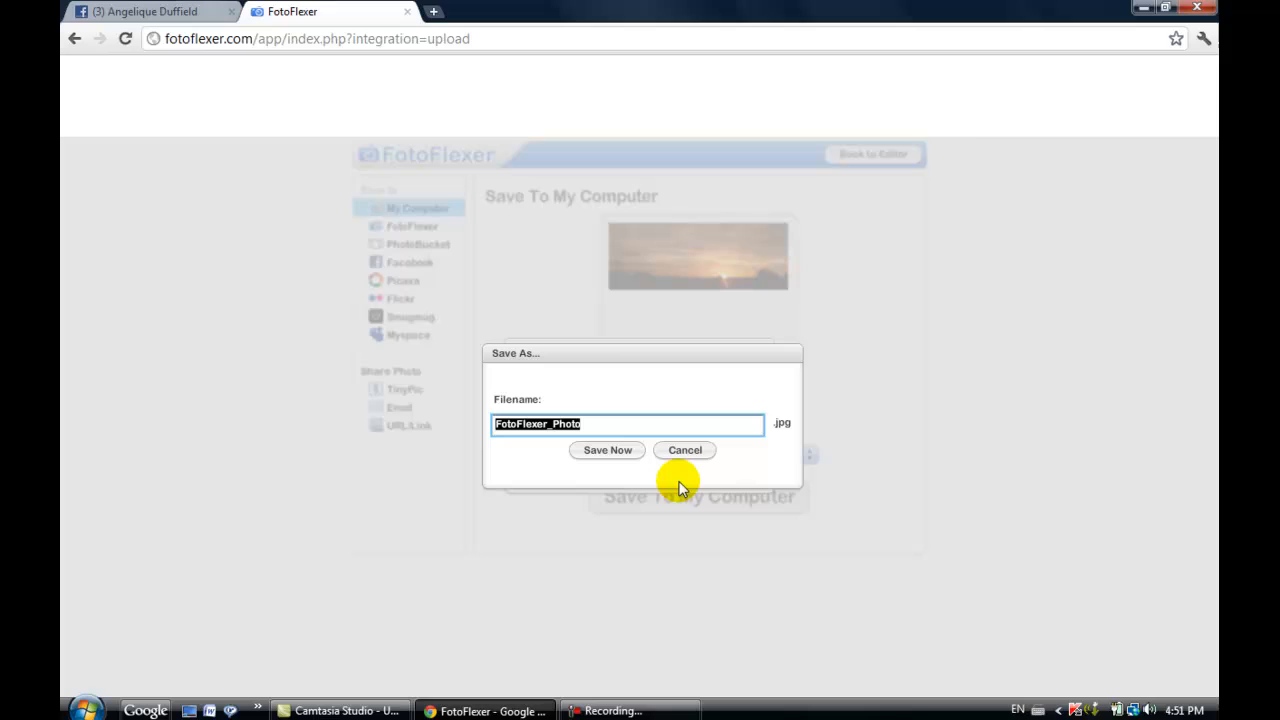
Name the file 'my facebook timeline' and save it to the tutorial folder.
type("my")
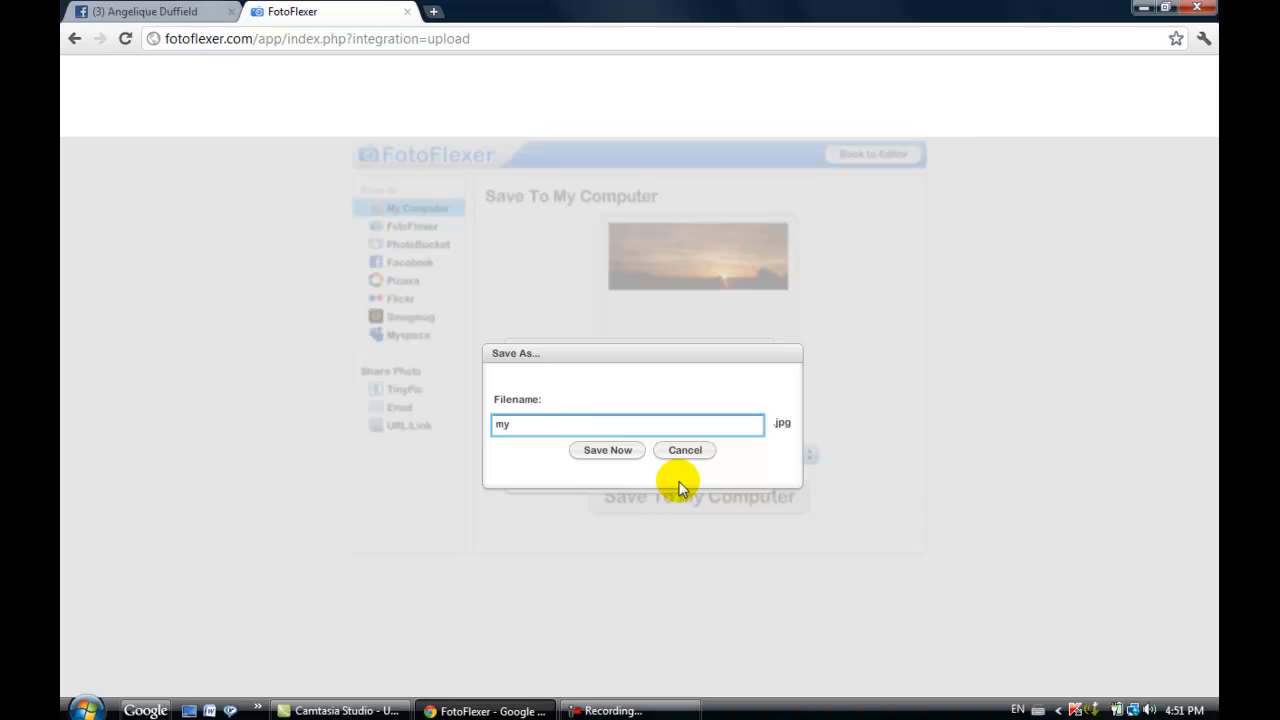
type("facebook t")
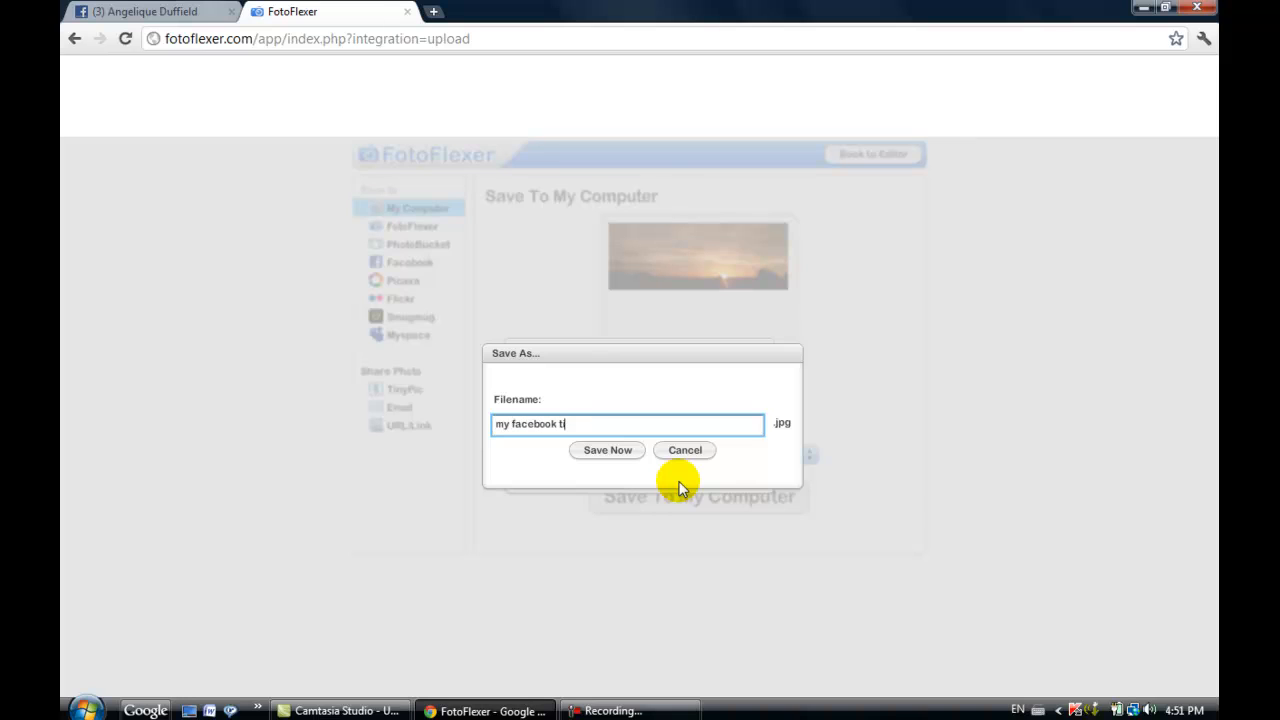
type("meline")
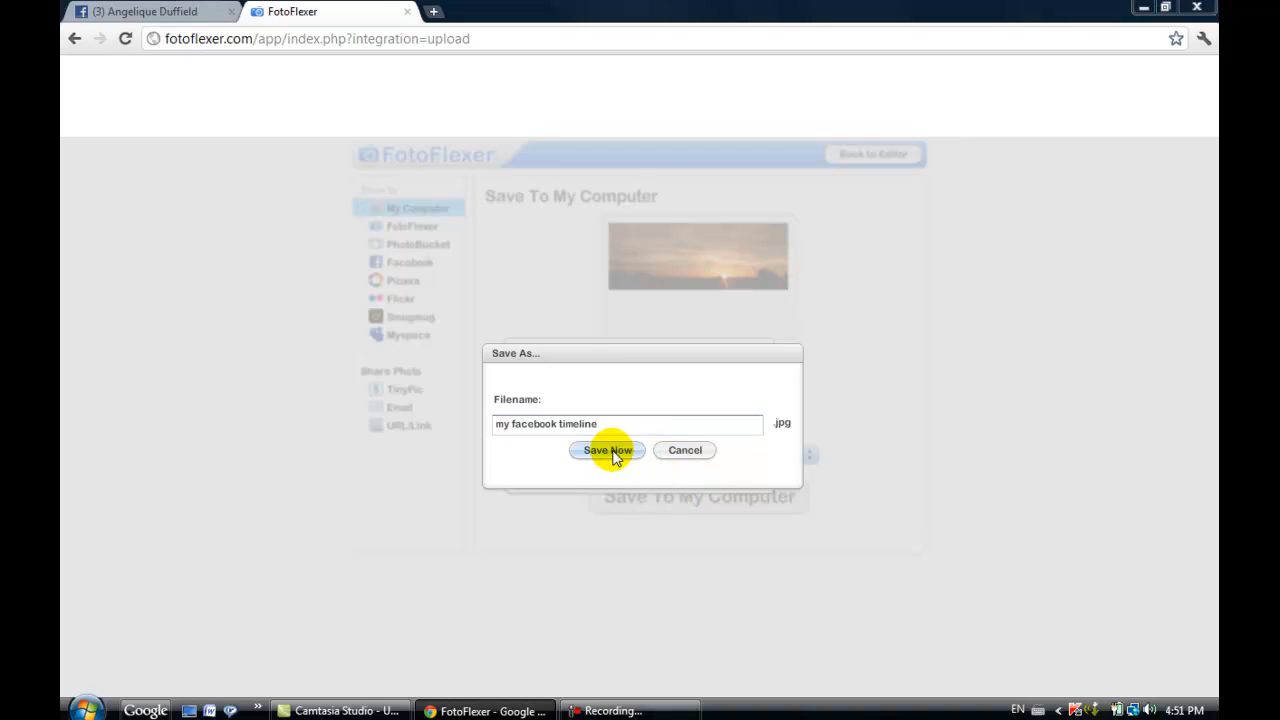
left_click(607, 450)
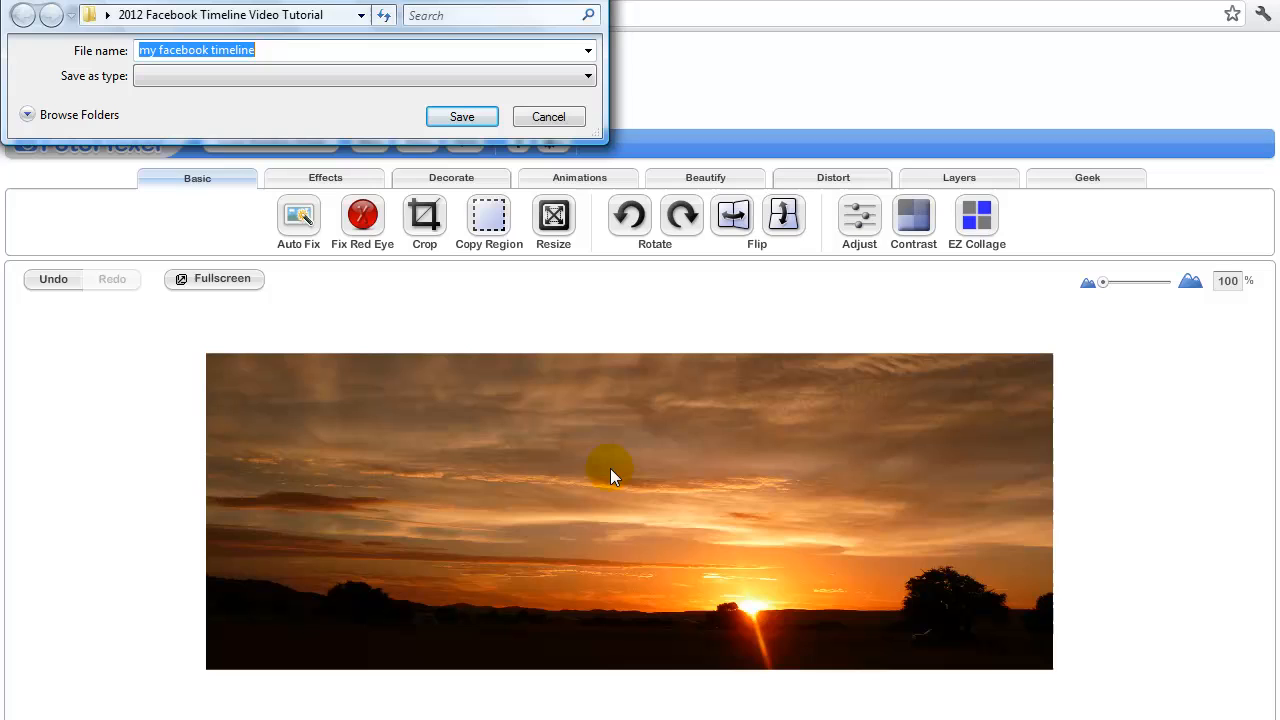
mouse_move(230, 85)
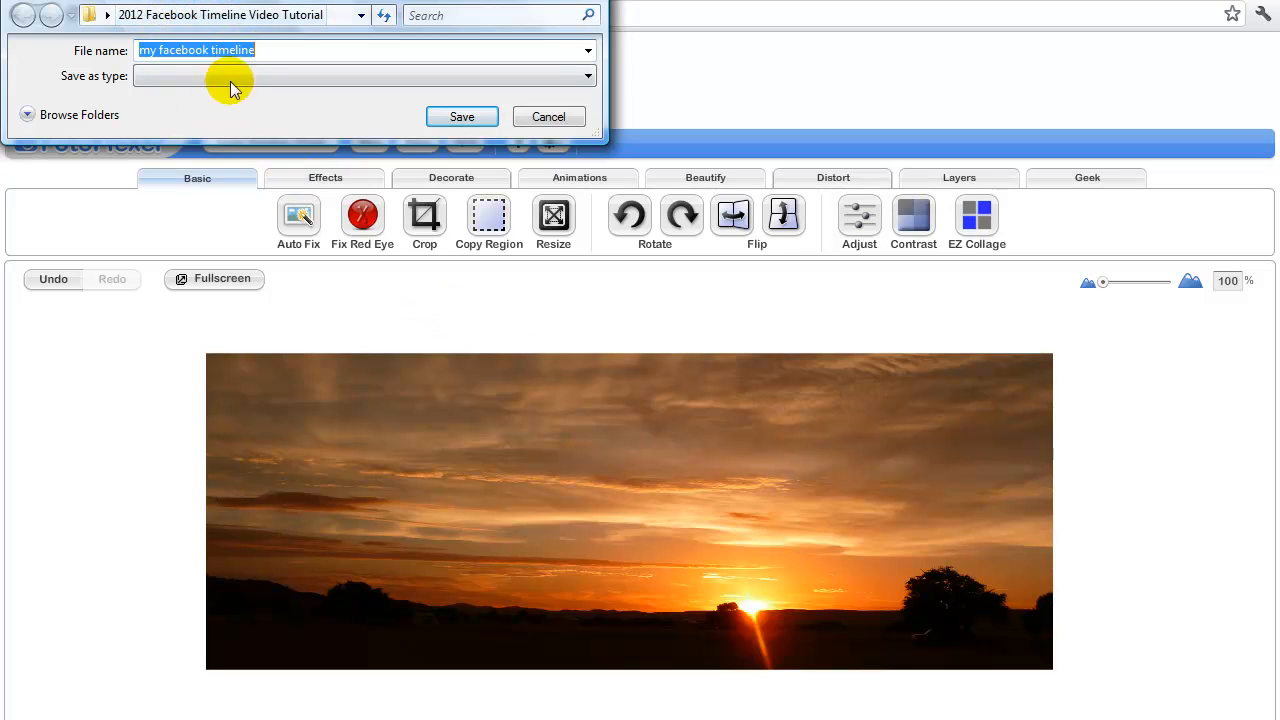
mouse_move(210, 30)
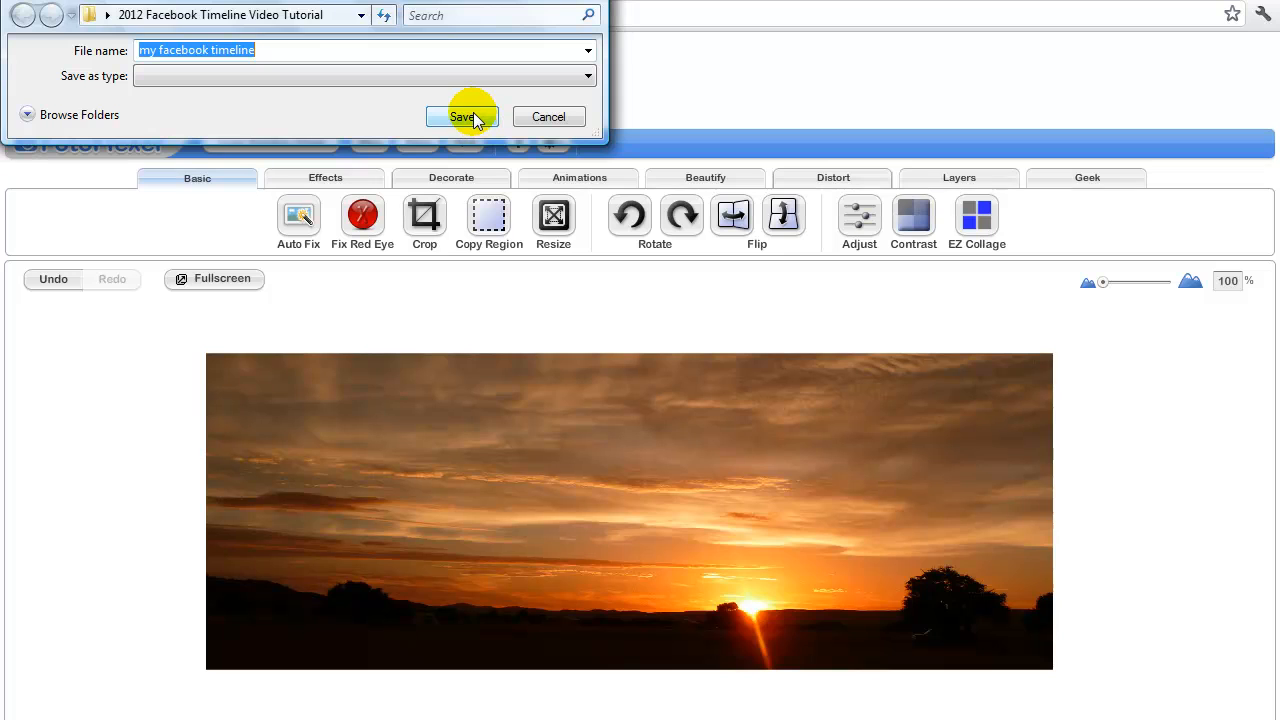
left_click(461, 116)
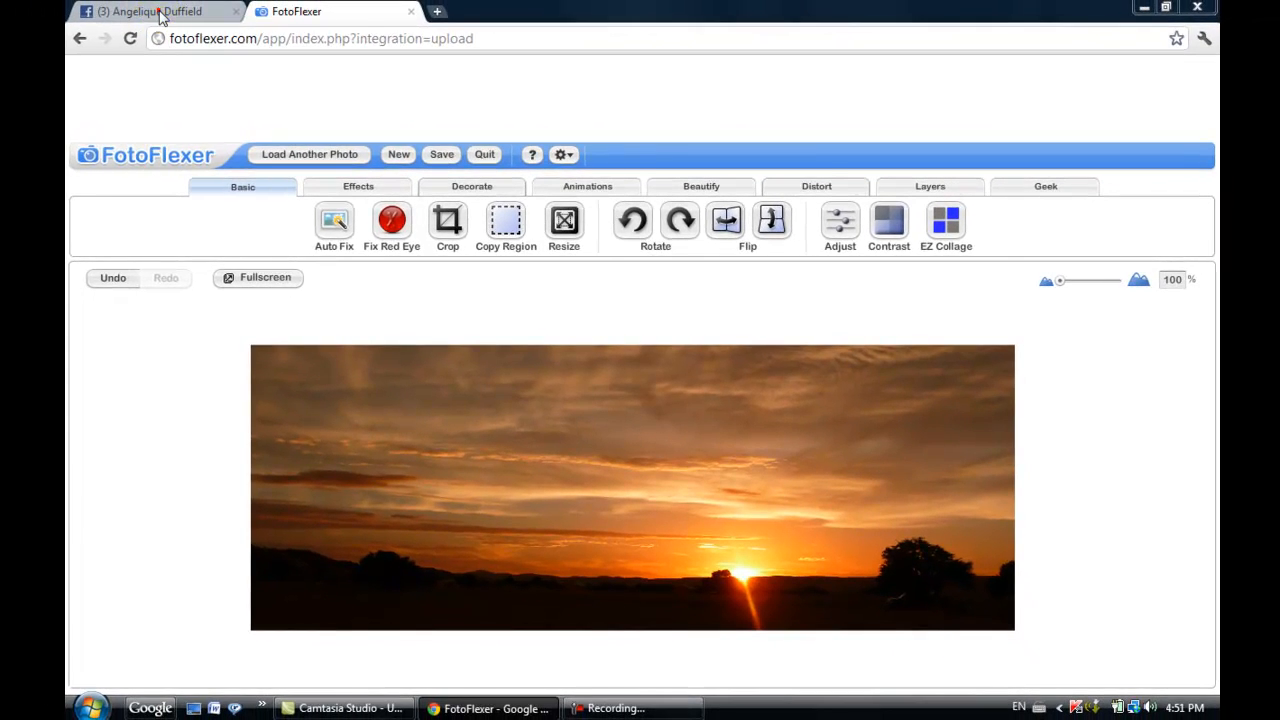
Switch to the Facebook tab and reload the profile timeline page.
left_click(150, 11)
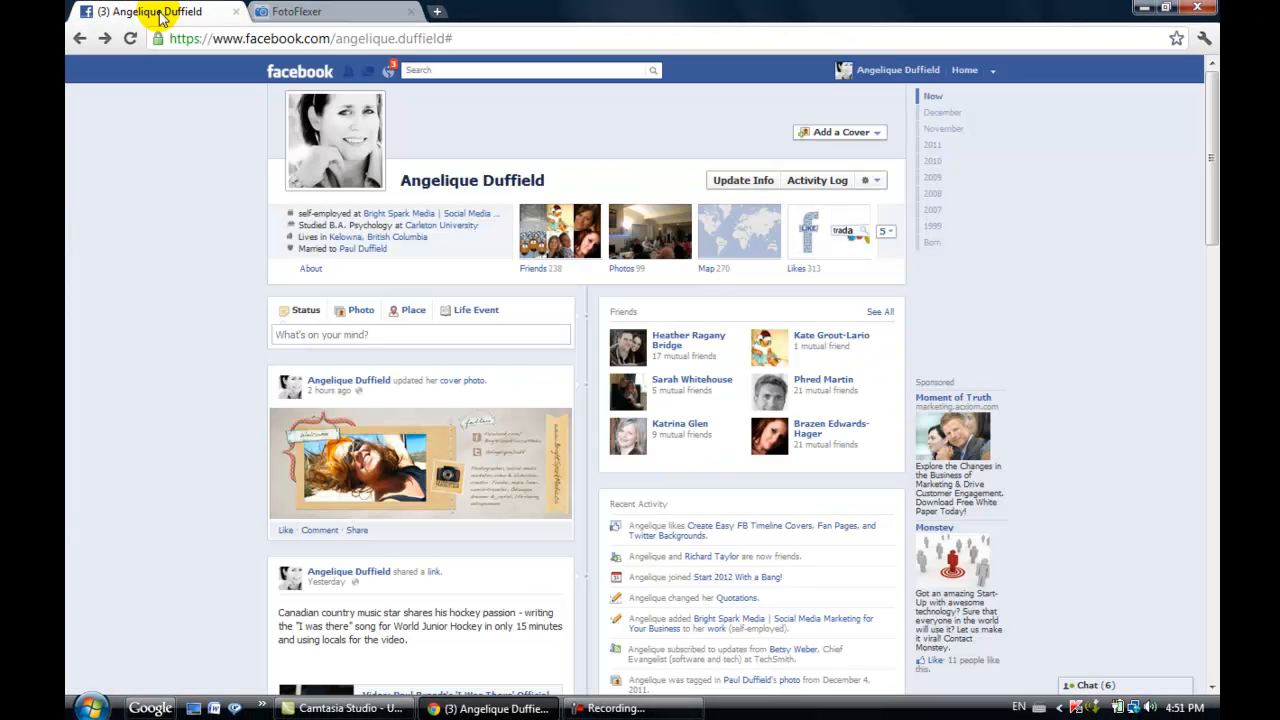
mouse_move(625, 13)
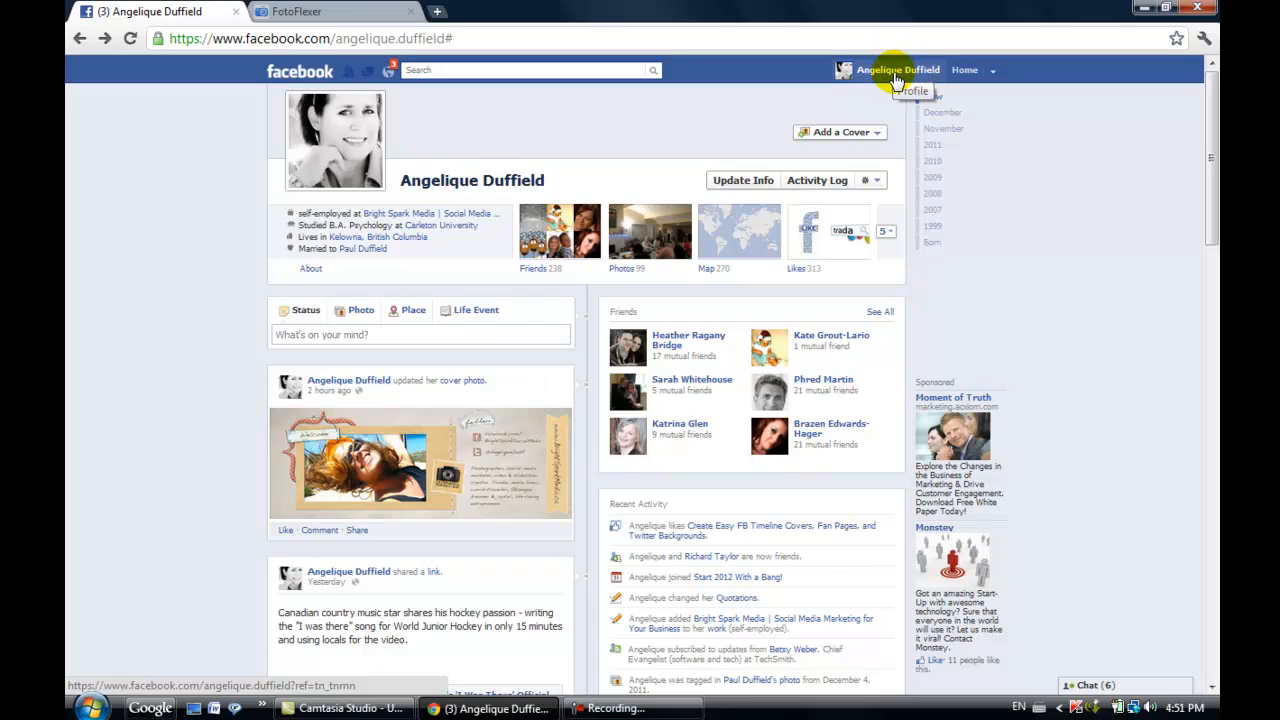
left_click(890, 70)
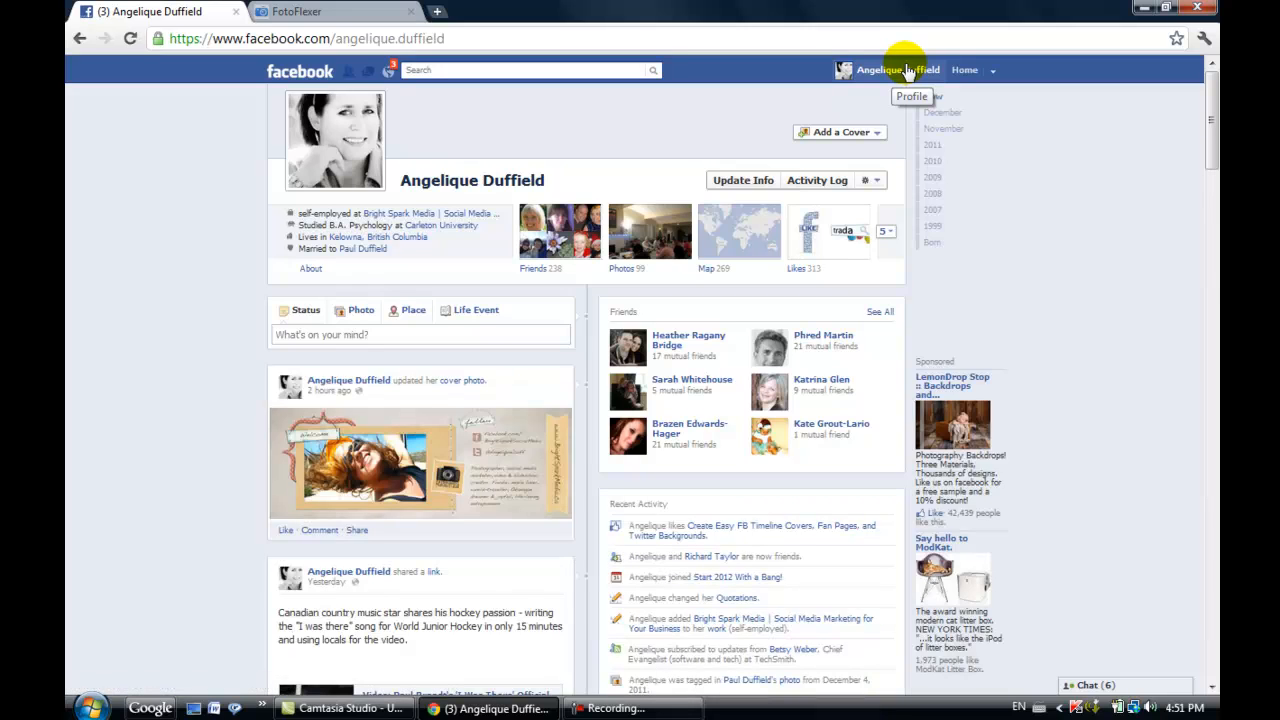
mouse_move(895, 78)
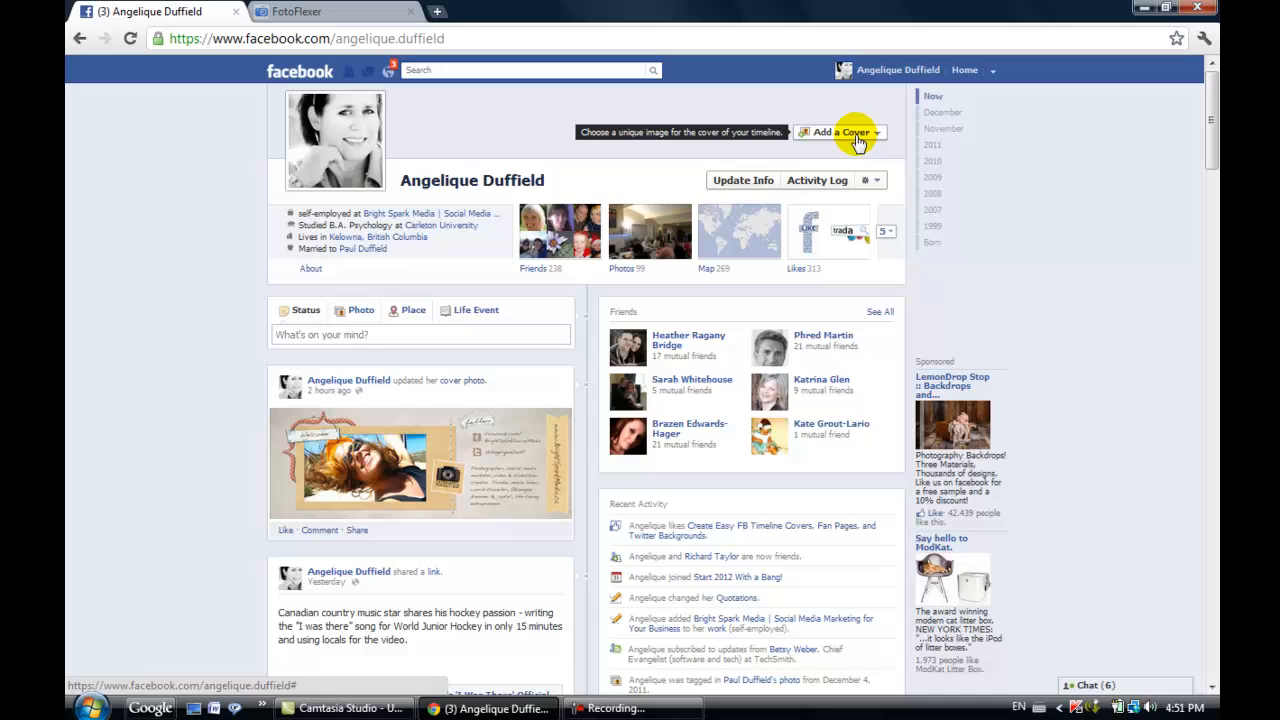
mouse_move(800, 160)
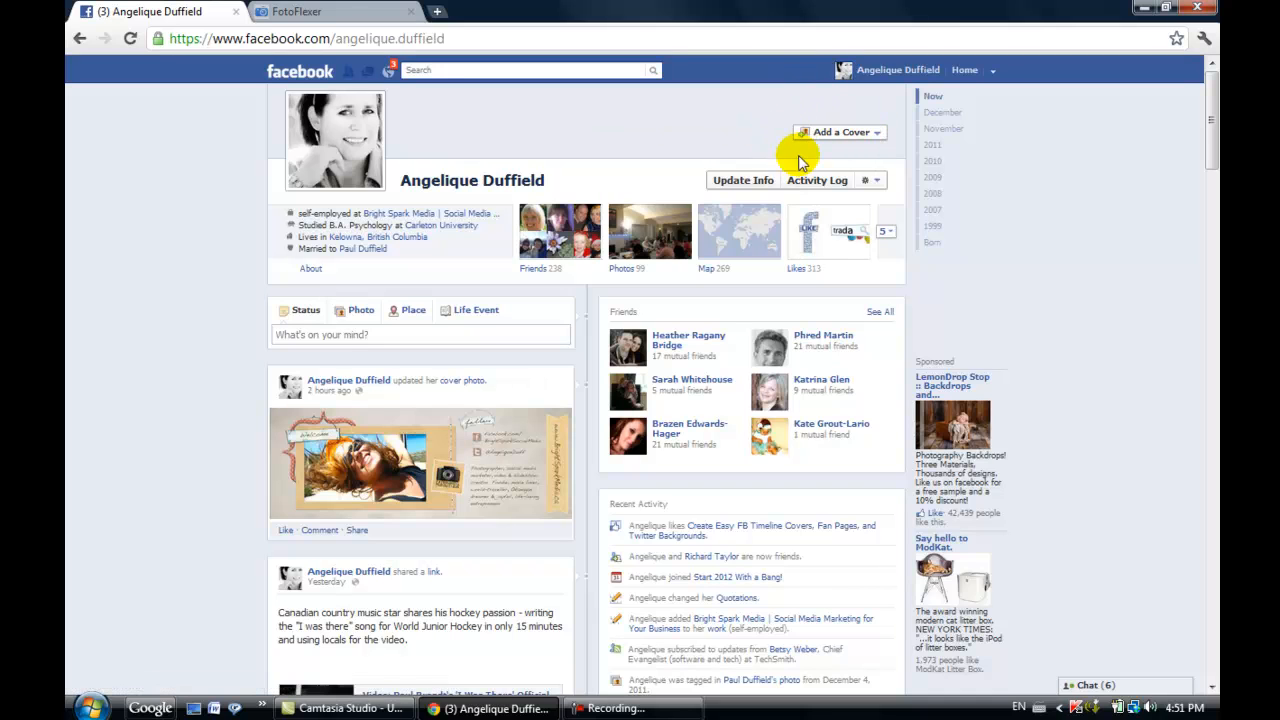
mouse_move(835, 135)
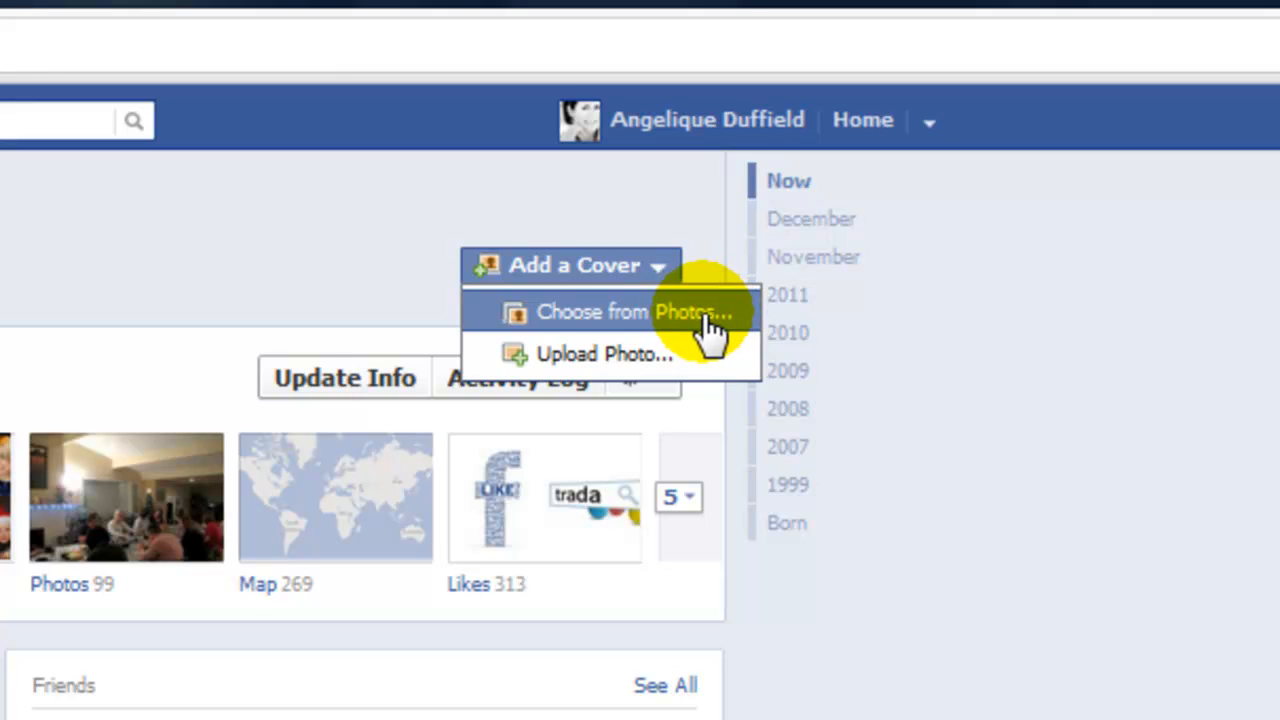
mouse_move(595, 355)
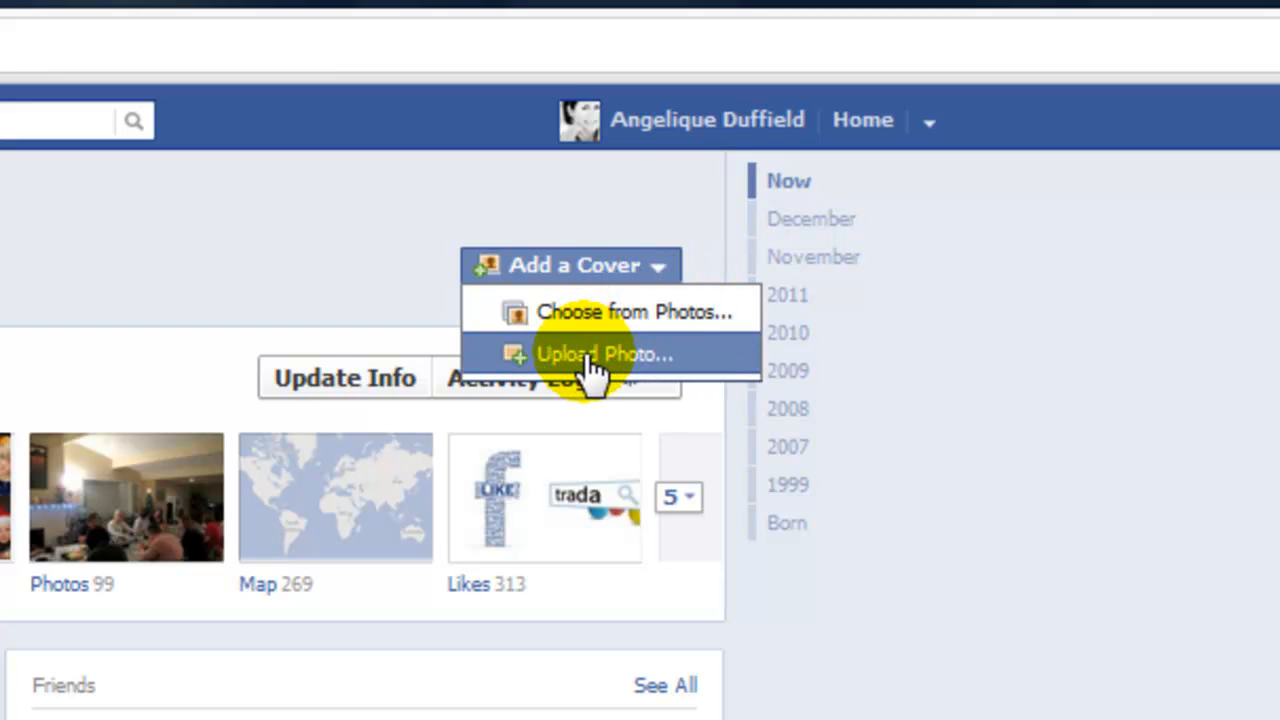
Add a cover by uploading the 'my facebook timeline' image file.
left_click(604, 353)
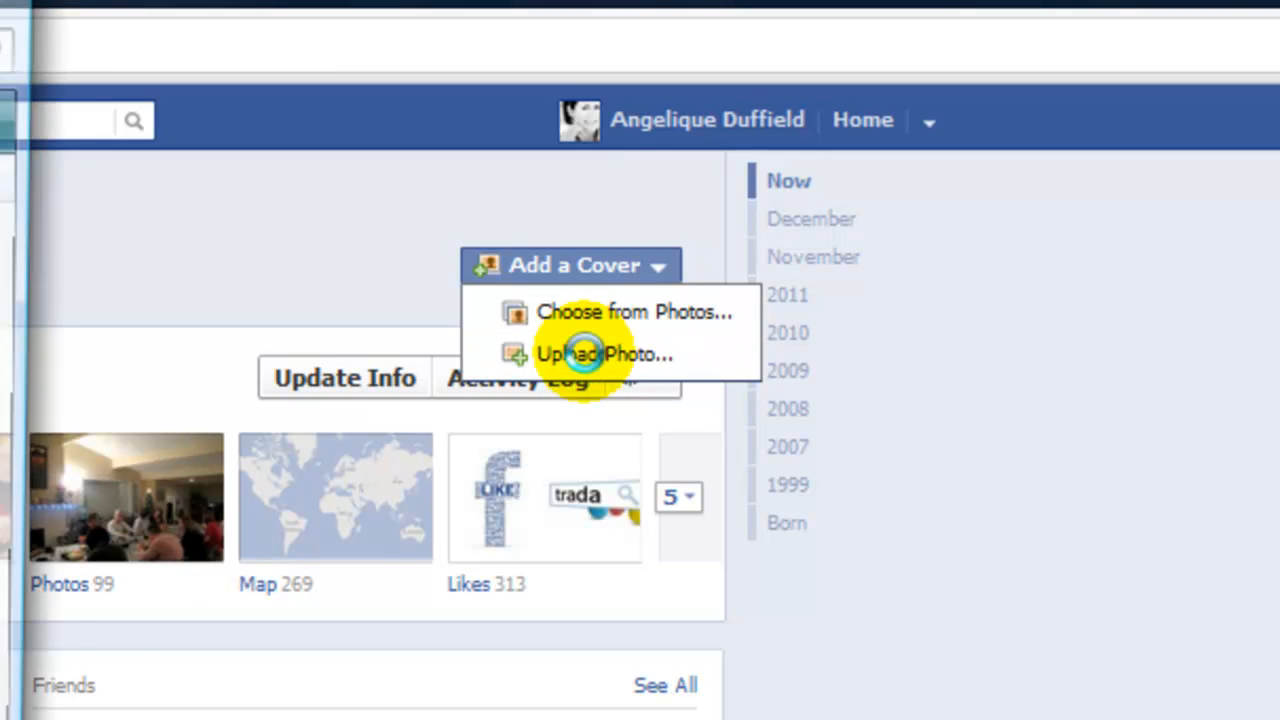
left_click(604, 353)
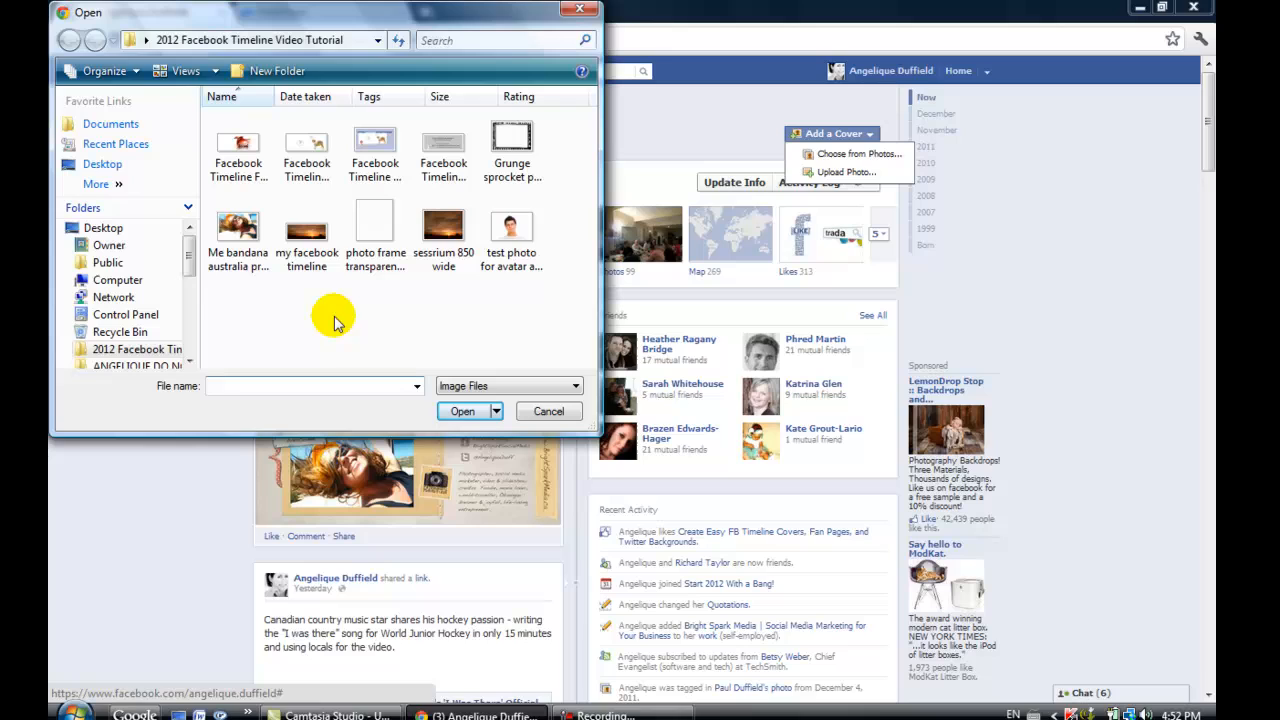
mouse_move(307, 225)
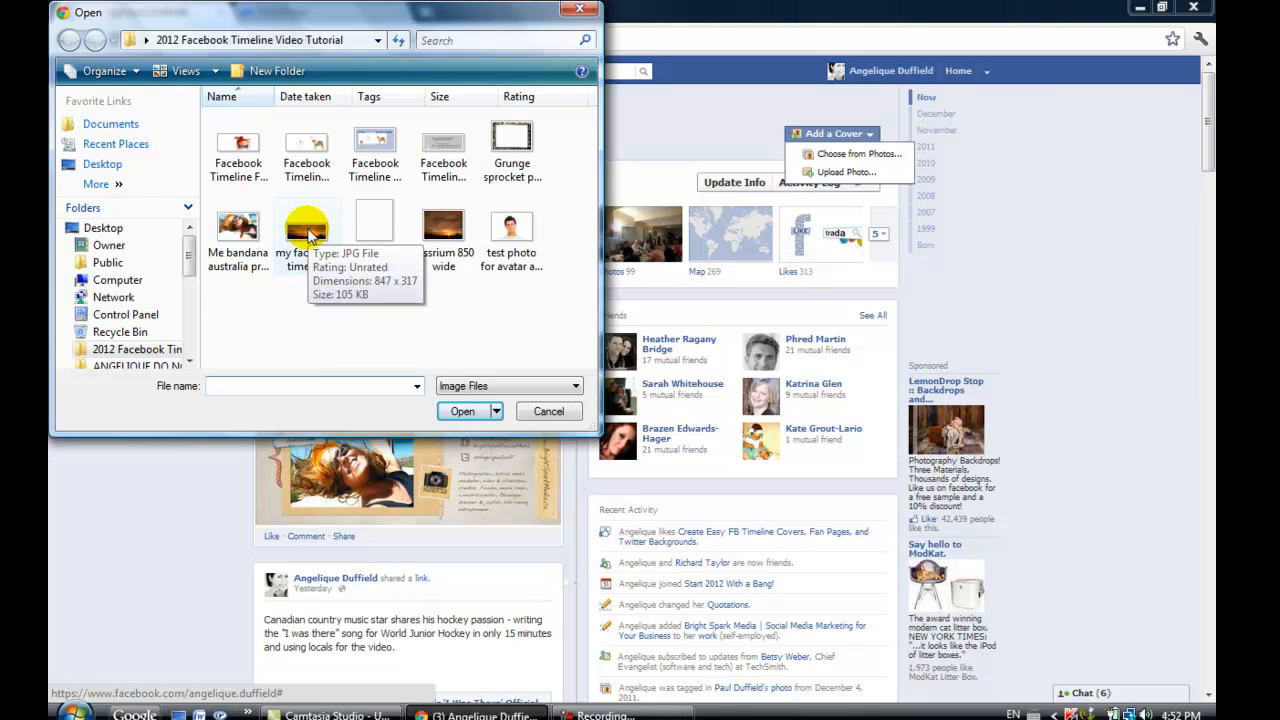
left_click(462, 411)
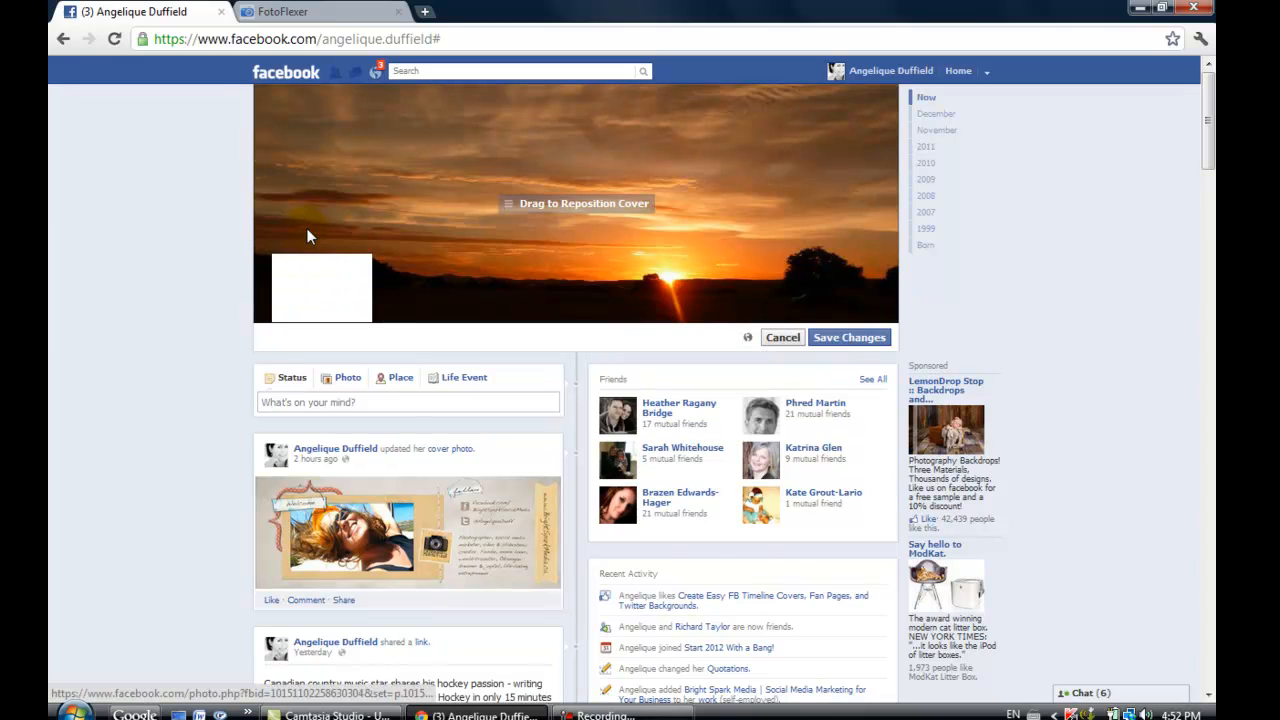
mouse_move(612, 156)
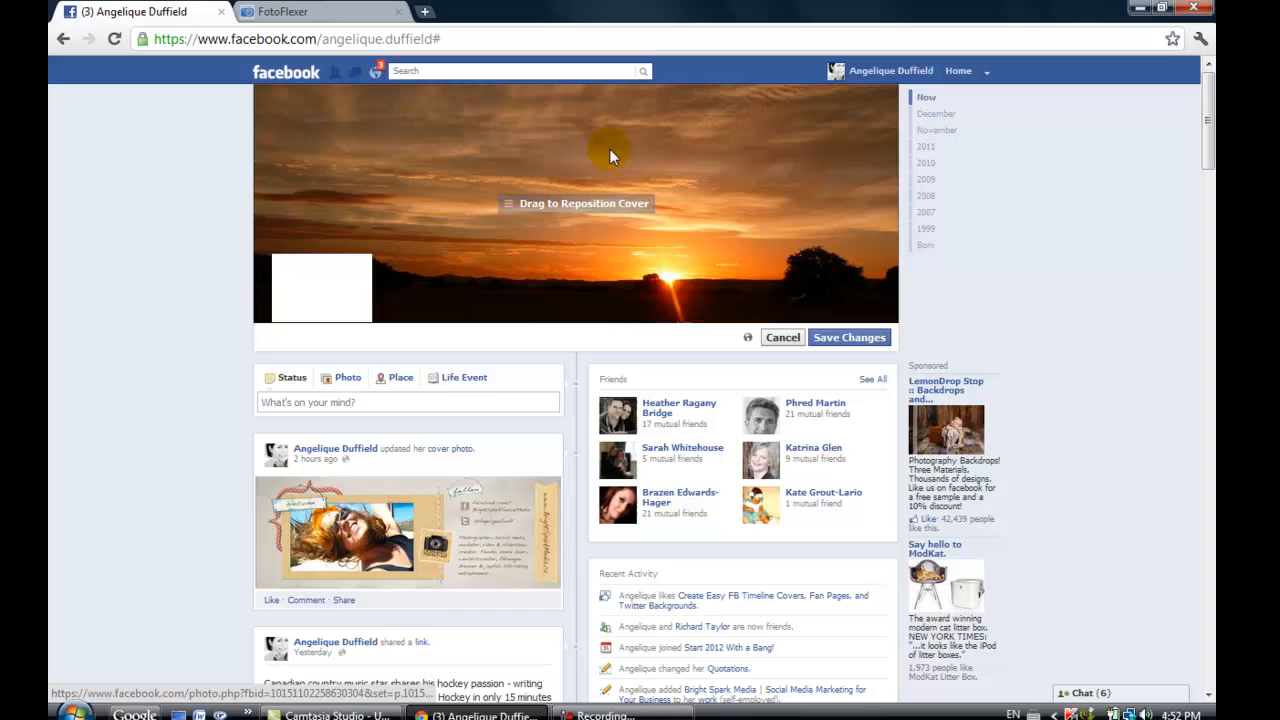
mouse_move(565, 250)
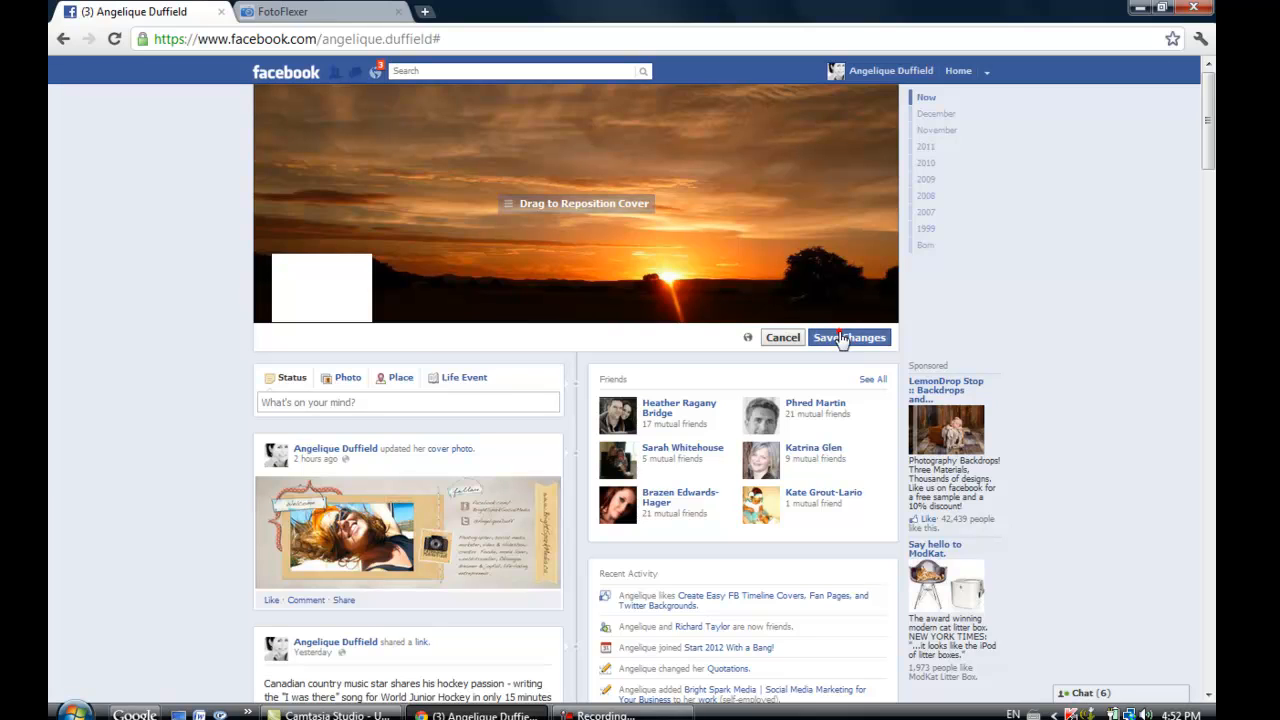
mouse_move(849, 337)
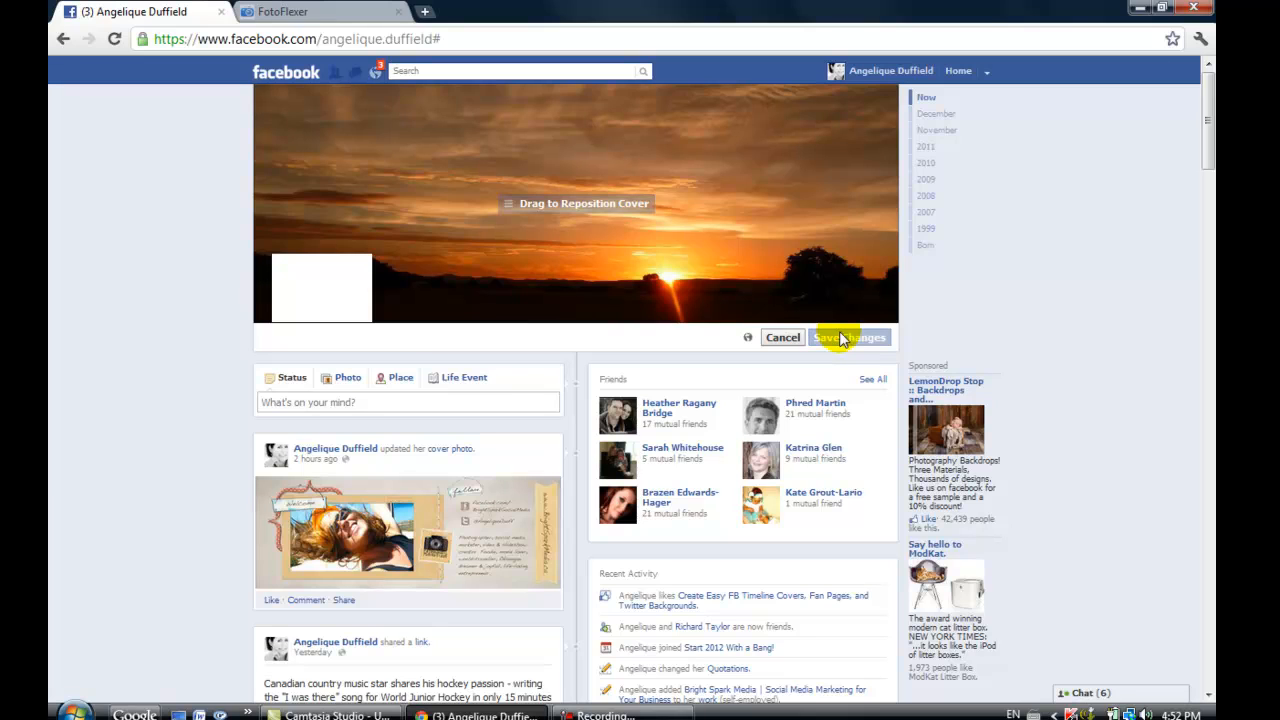
Save Changes to keep the sunset banner as the timeline cover.
left_click(843, 337)
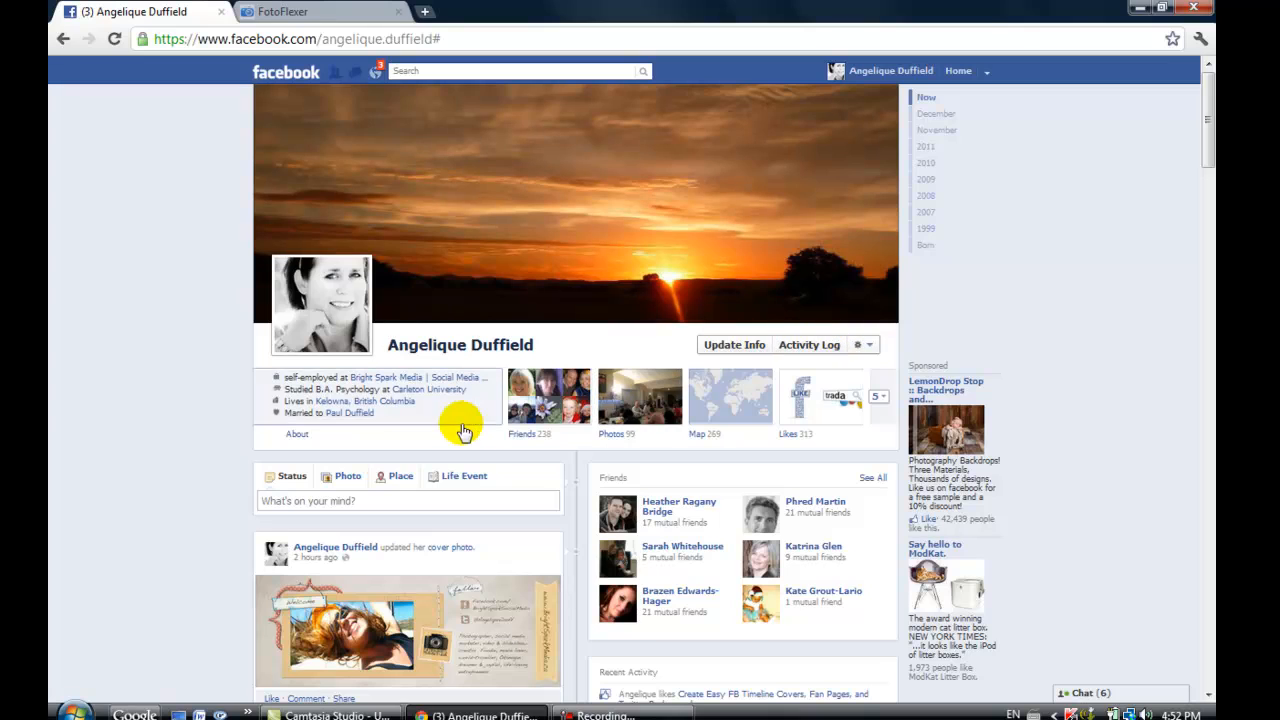
mouse_move(310, 305)
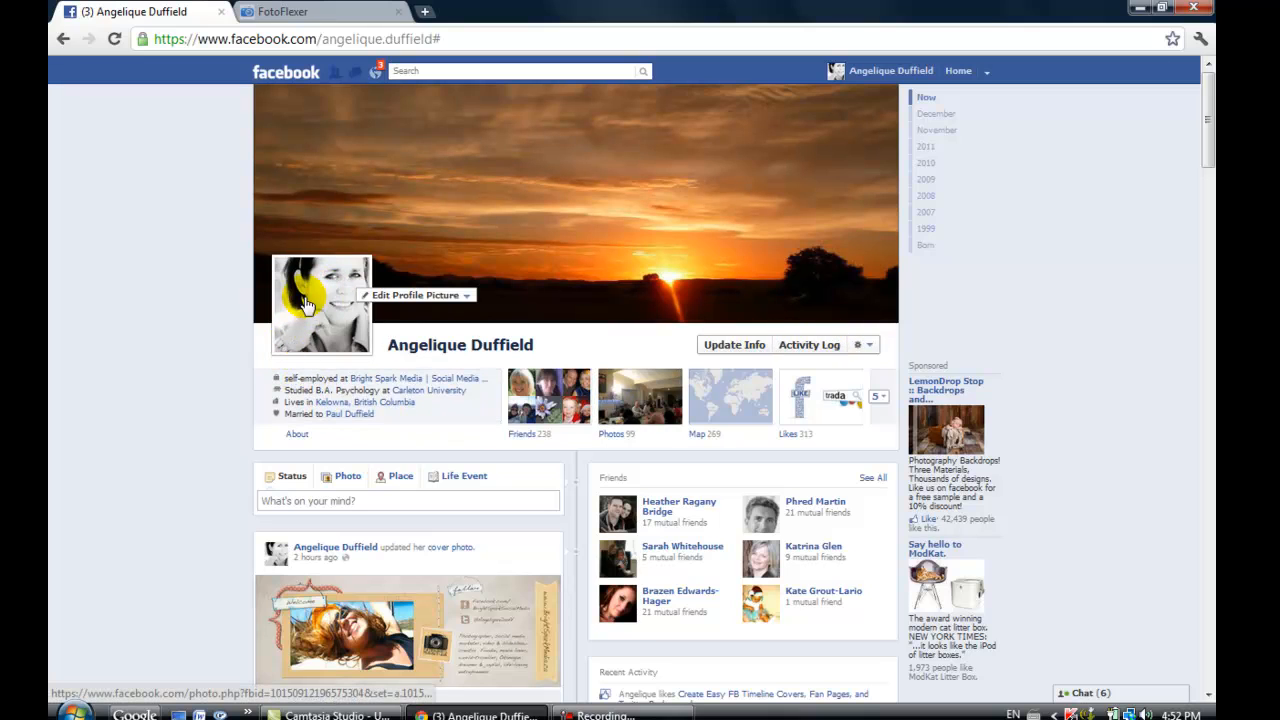
mouse_move(125, 350)
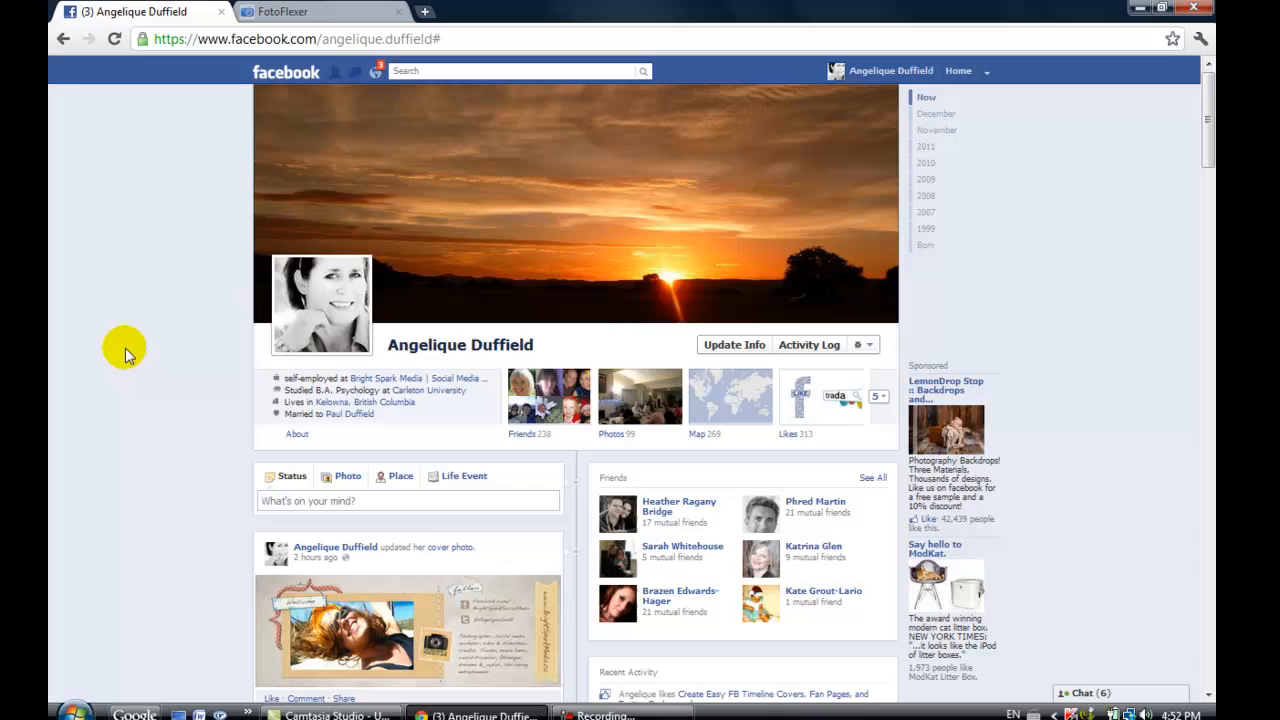